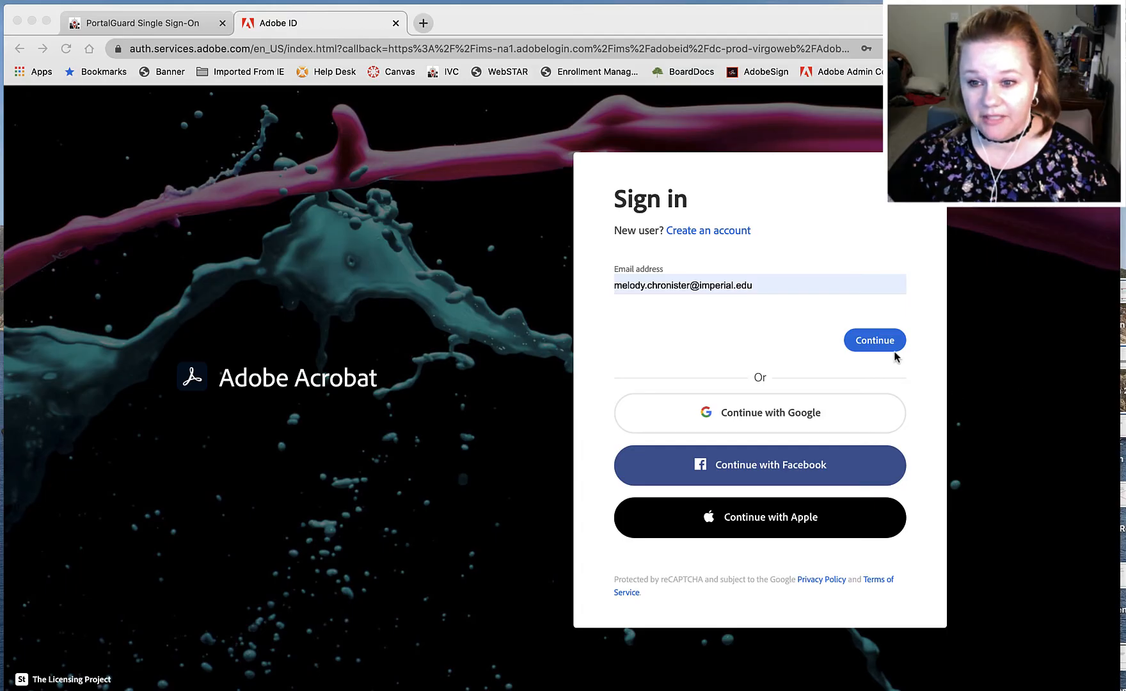
# Step: Continue with the entered email and pick the account to sign in to Acrobat
pyautogui.click(874, 340)
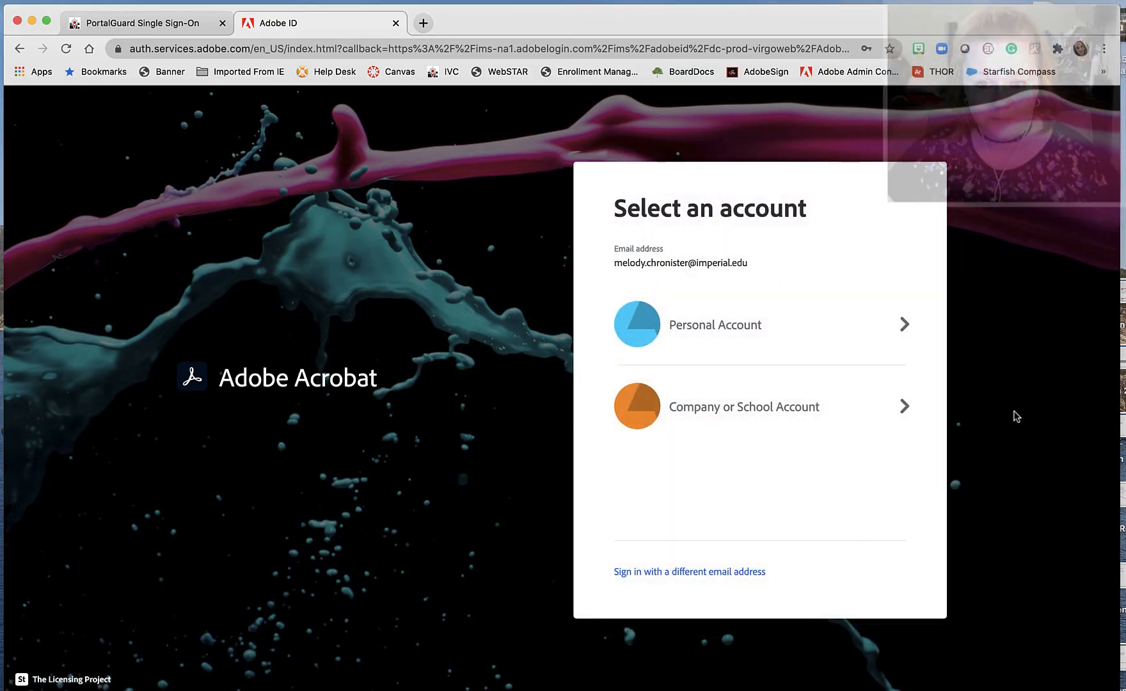
pyautogui.click(744, 406)
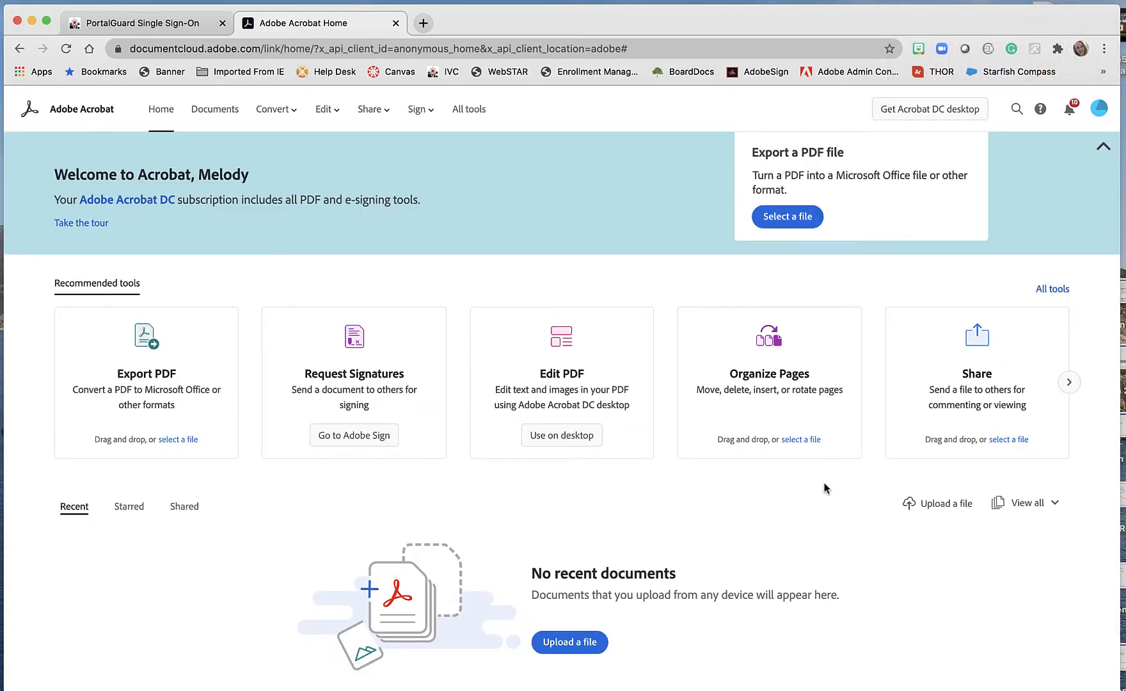
pyautogui.moveTo(376, 464)
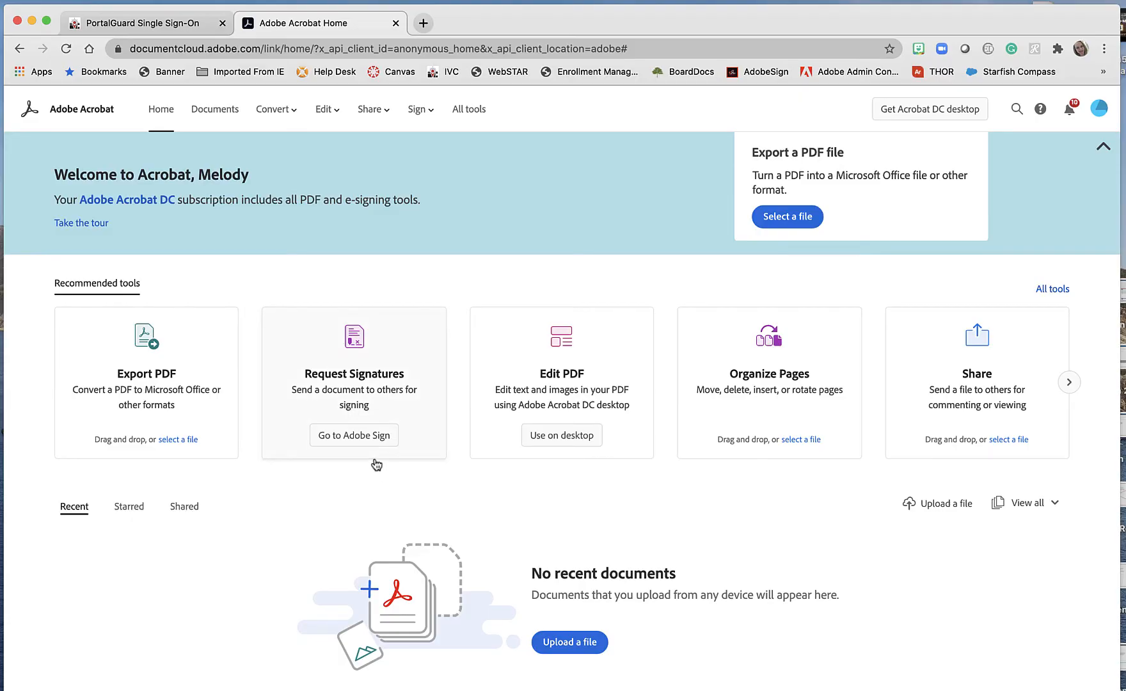
# Step: Open the top Repeat Petition agreement from Adobe Sign's Completed agreements list
pyautogui.click(354, 435)
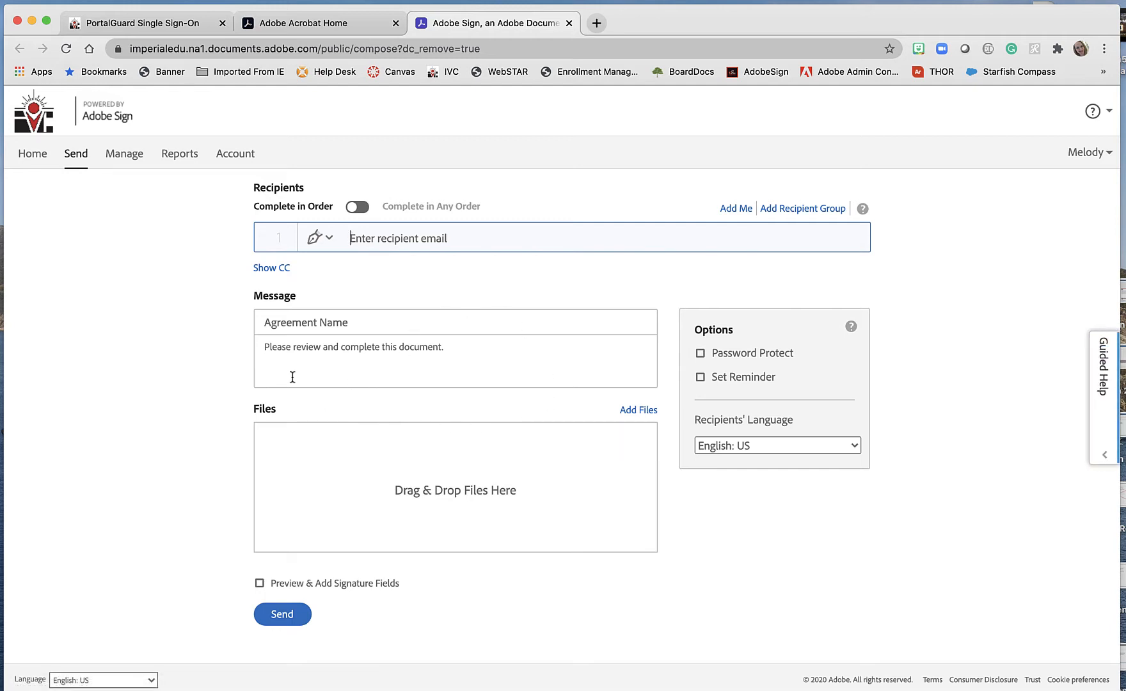
pyautogui.moveTo(135, 170)
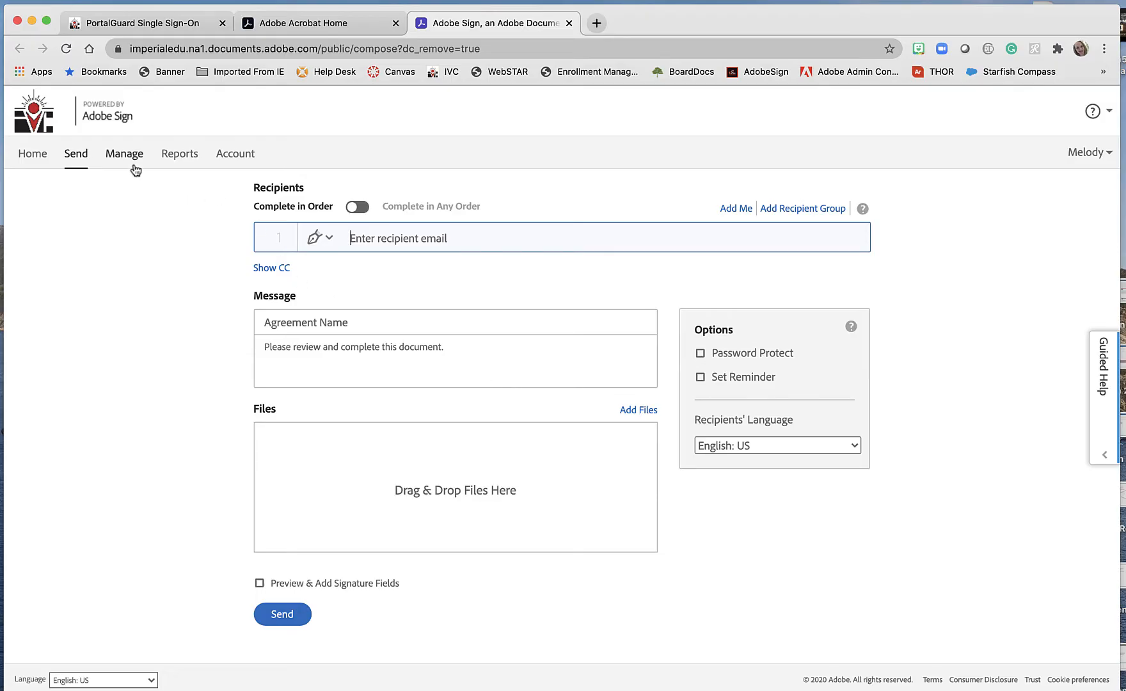
pyautogui.click(123, 153)
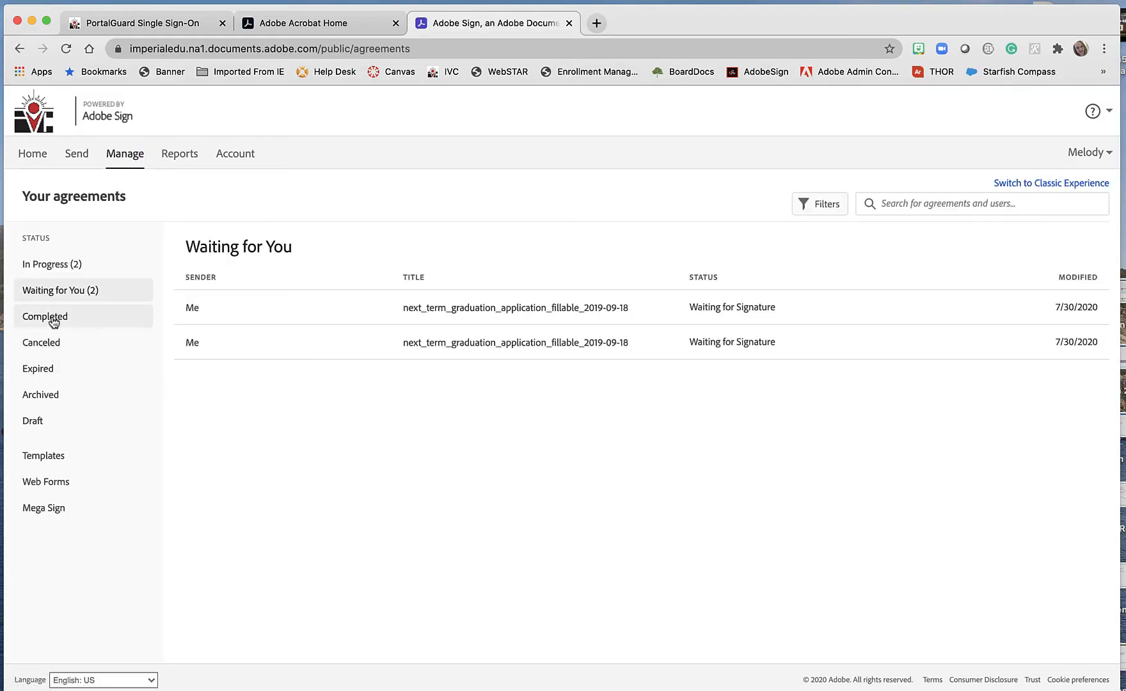
pyautogui.click(45, 316)
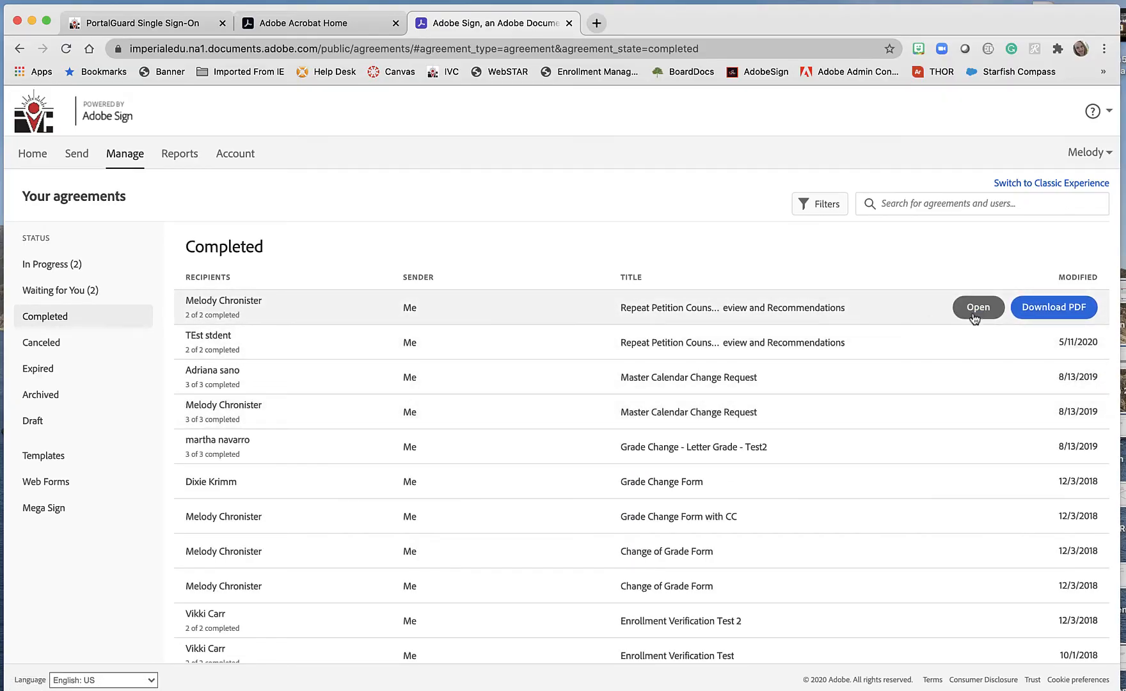
pyautogui.click(978, 307)
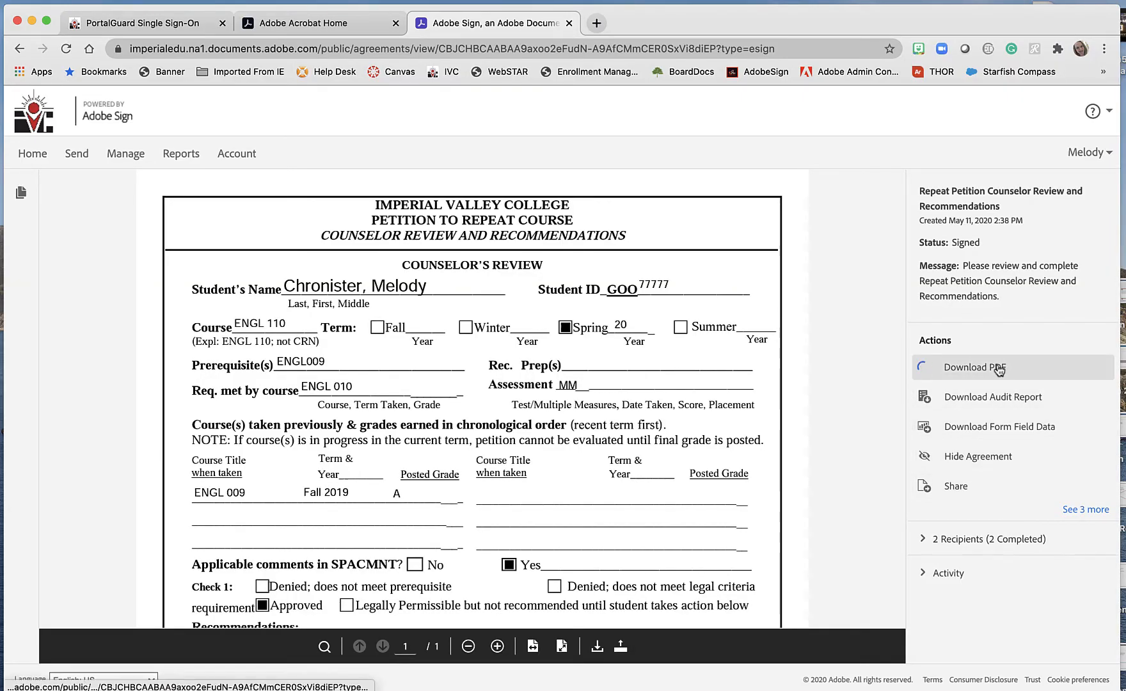
# Step: Download the signed petition PDF, open it in Chrome, and scroll through it
pyautogui.click(974, 367)
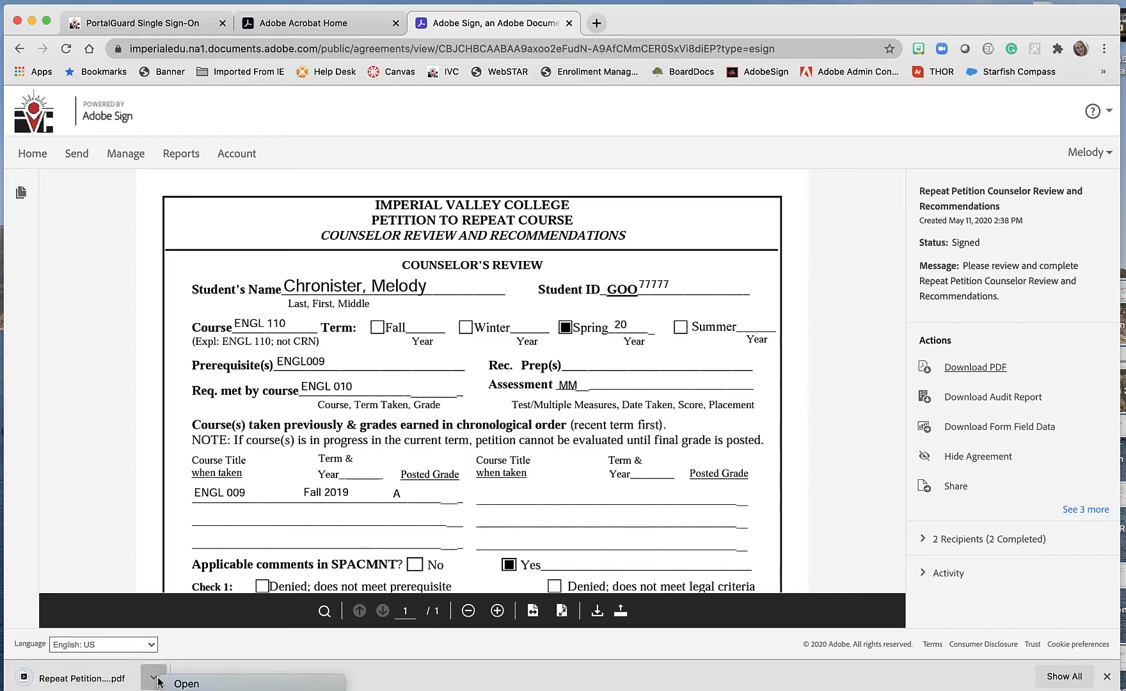
pyautogui.click(186, 684)
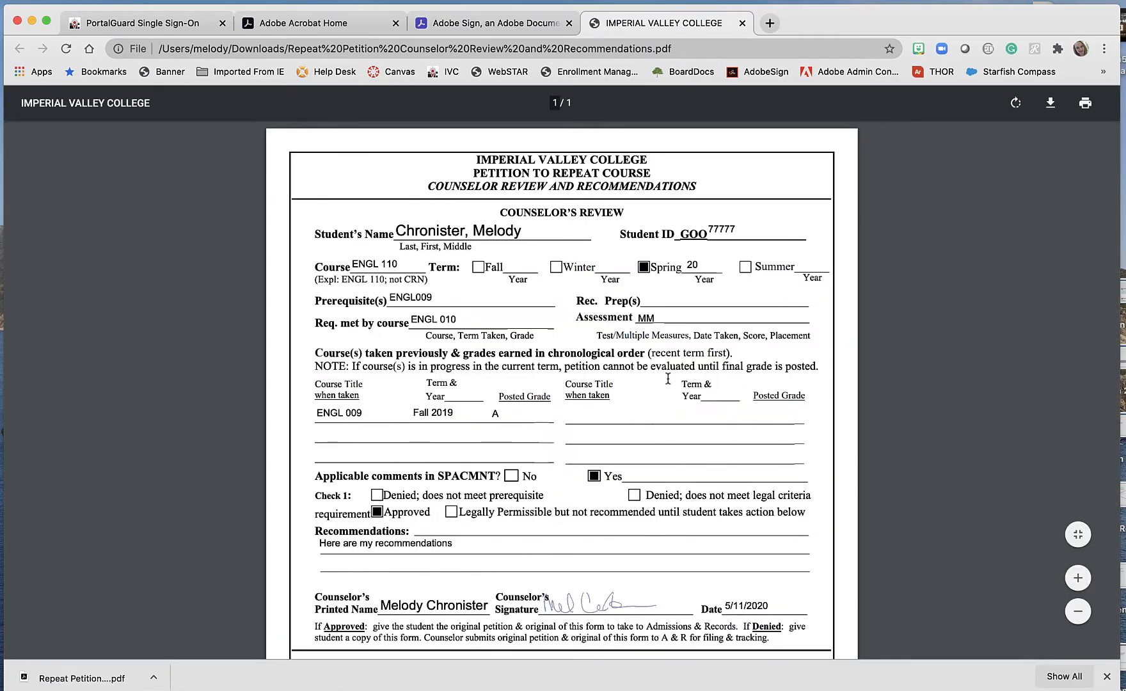
pyautogui.scroll(-3)
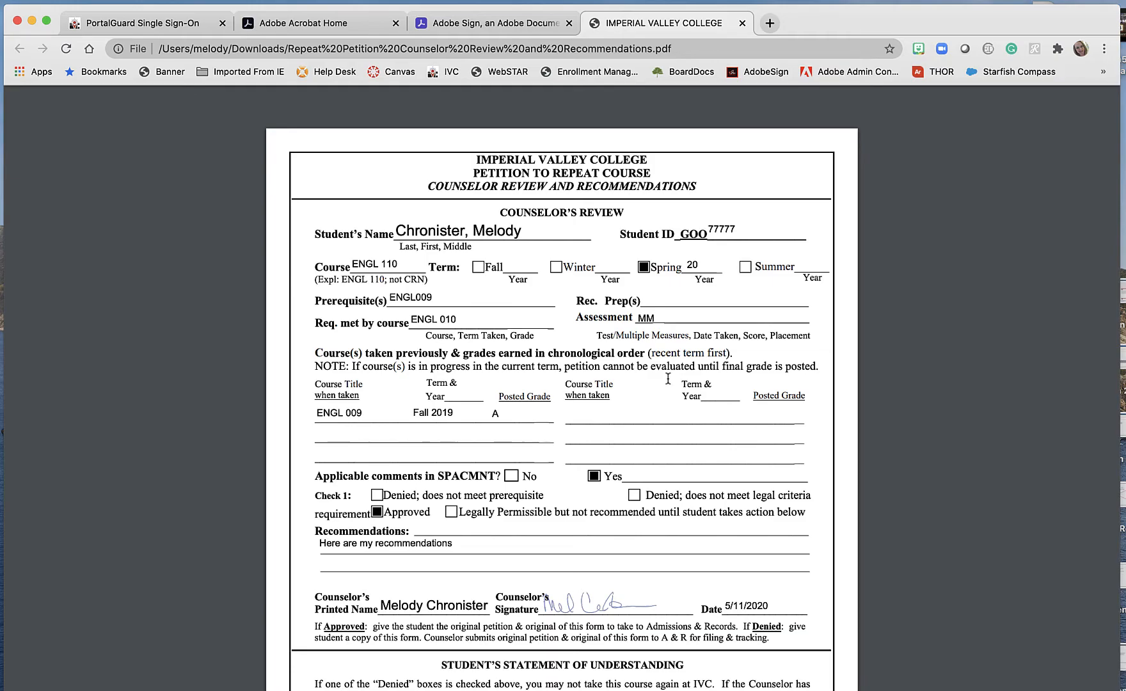
pyautogui.moveTo(676, 387)
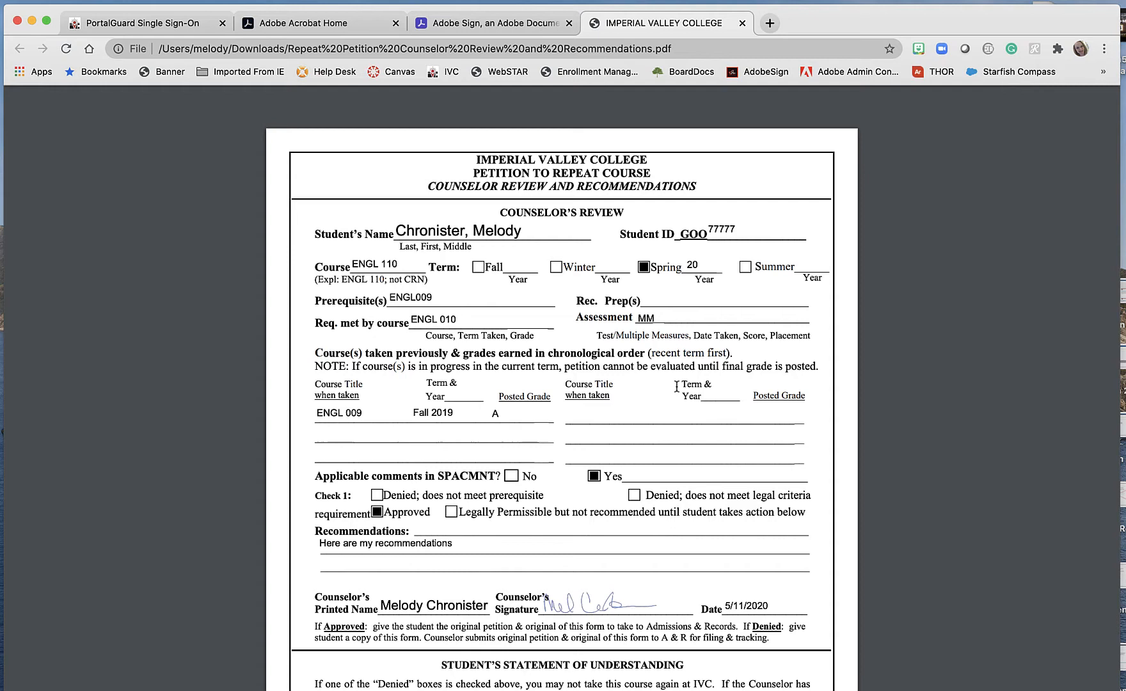
pyautogui.moveTo(313, 434)
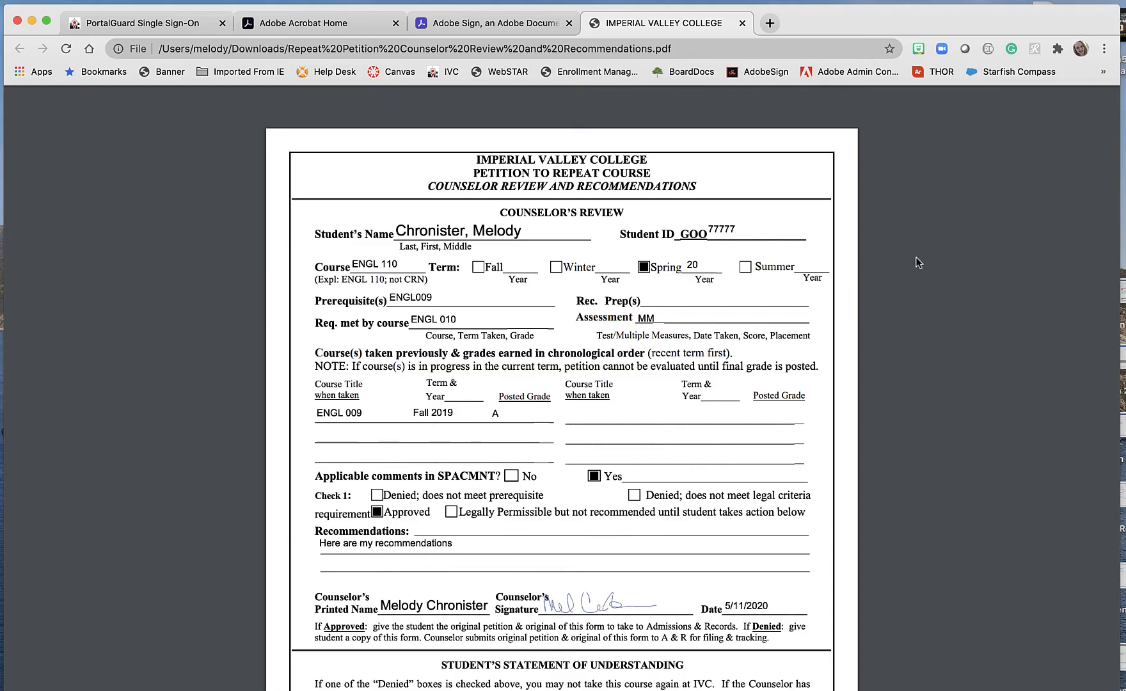
pyautogui.moveTo(747, 358)
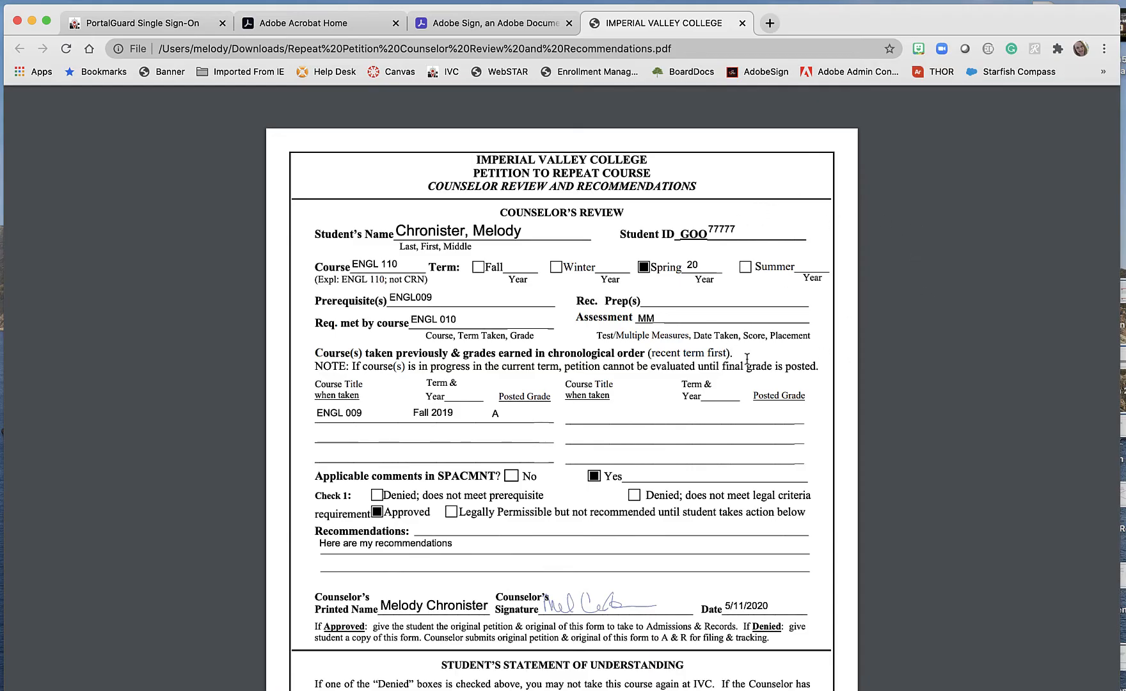
# Step: Print the petition with destination Save as PDF and save the copy
pyautogui.rightClick(884, 305)
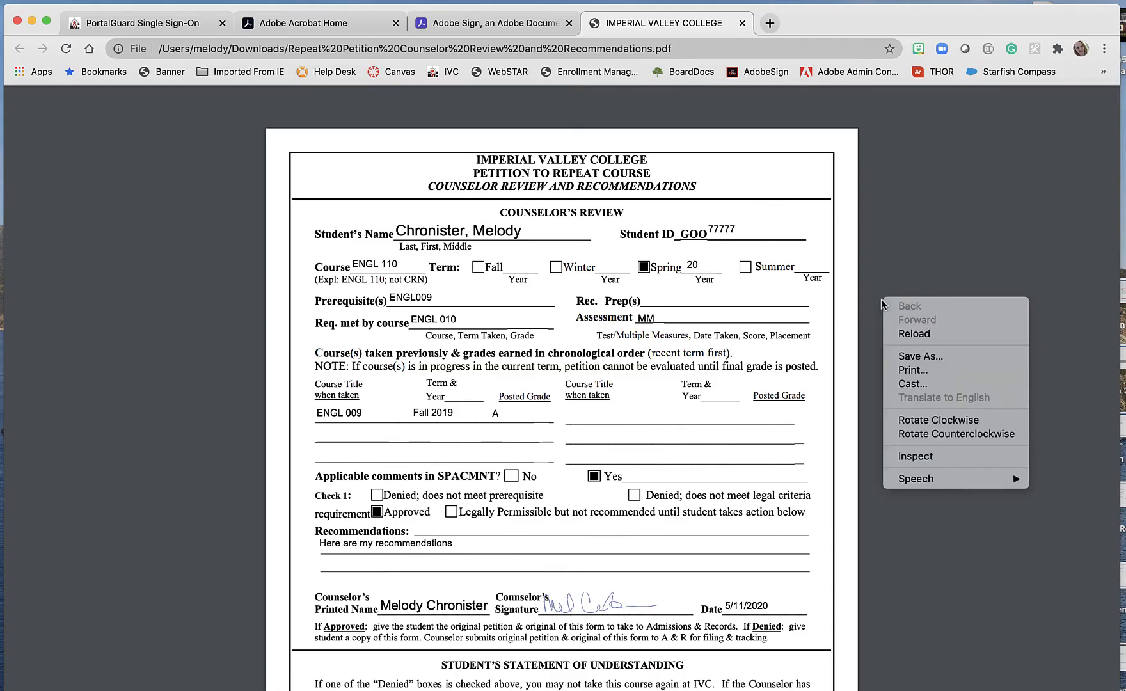
pyautogui.click(914, 371)
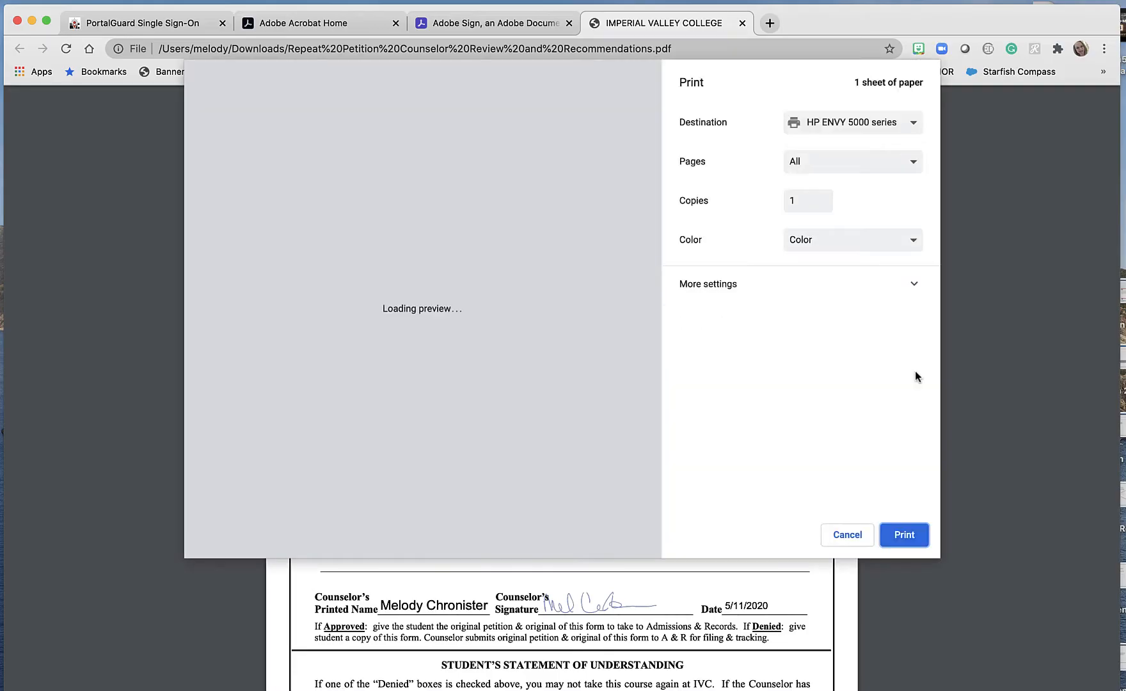
pyautogui.click(852, 122)
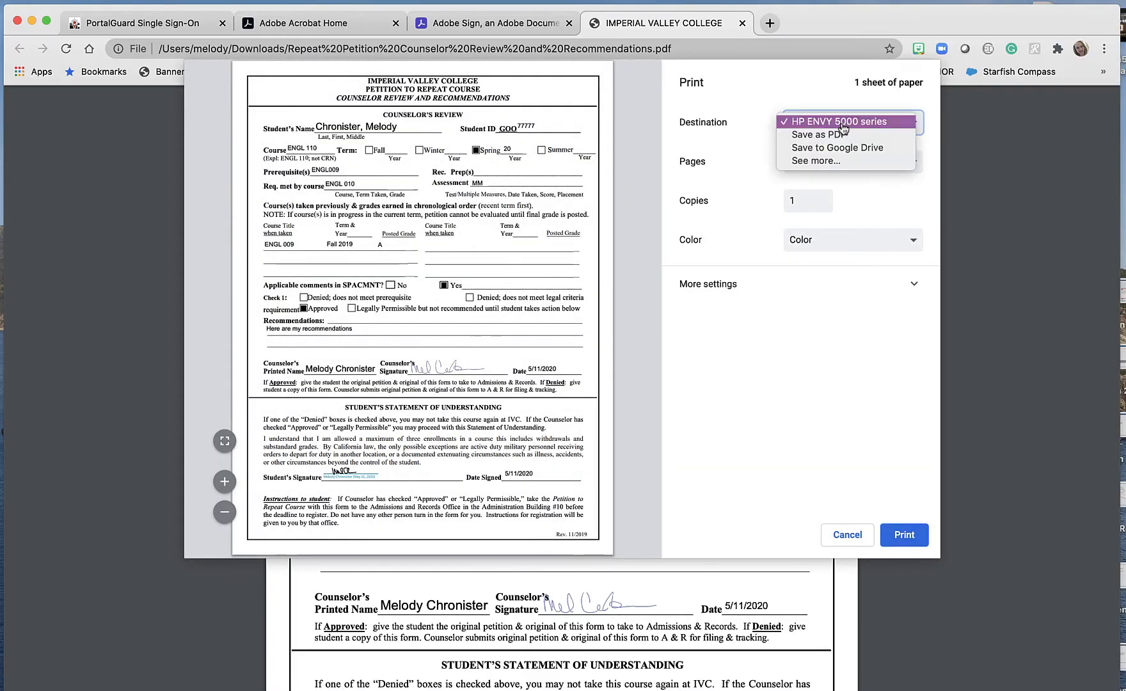
pyautogui.click(818, 135)
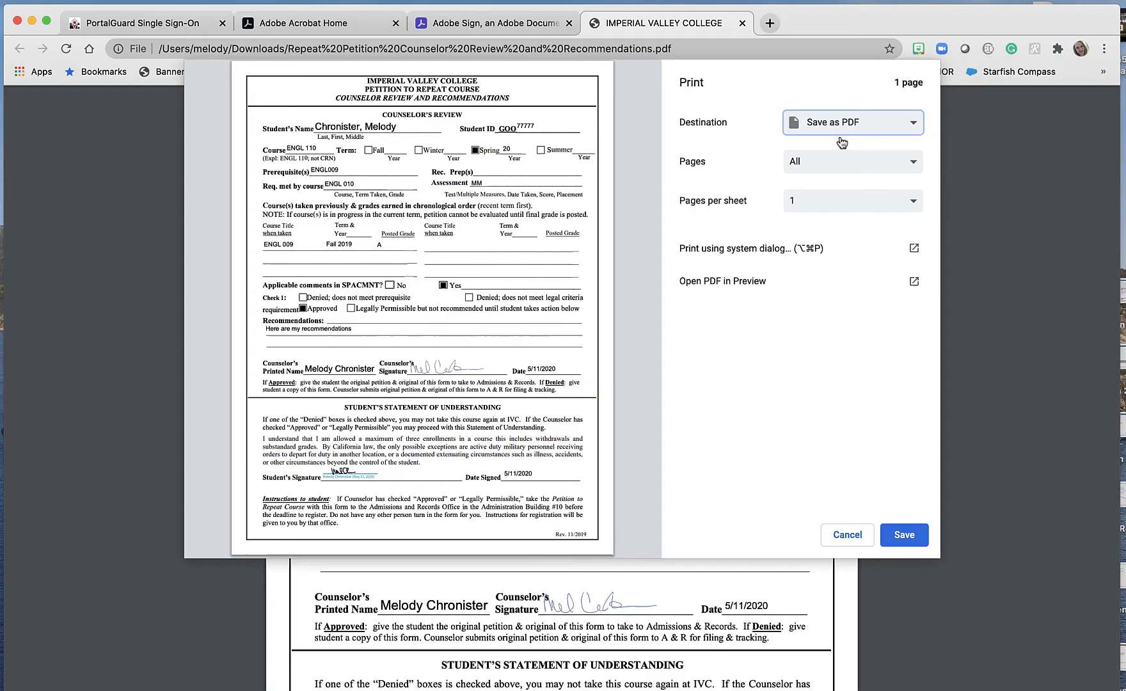
pyautogui.moveTo(825, 318)
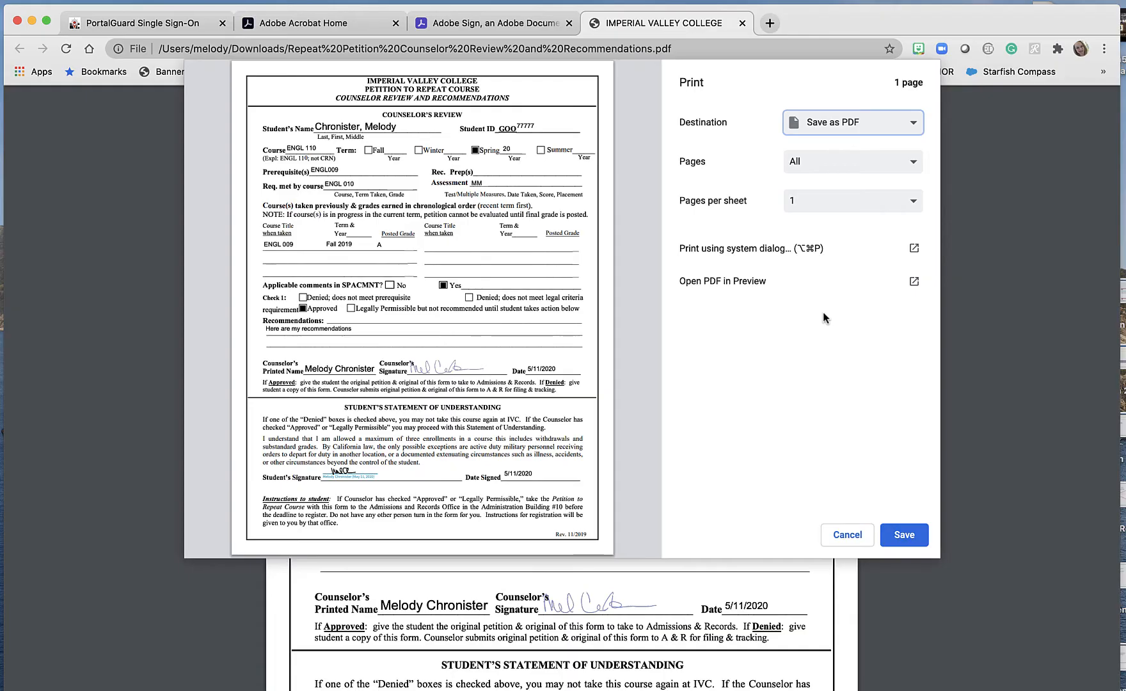
pyautogui.click(904, 534)
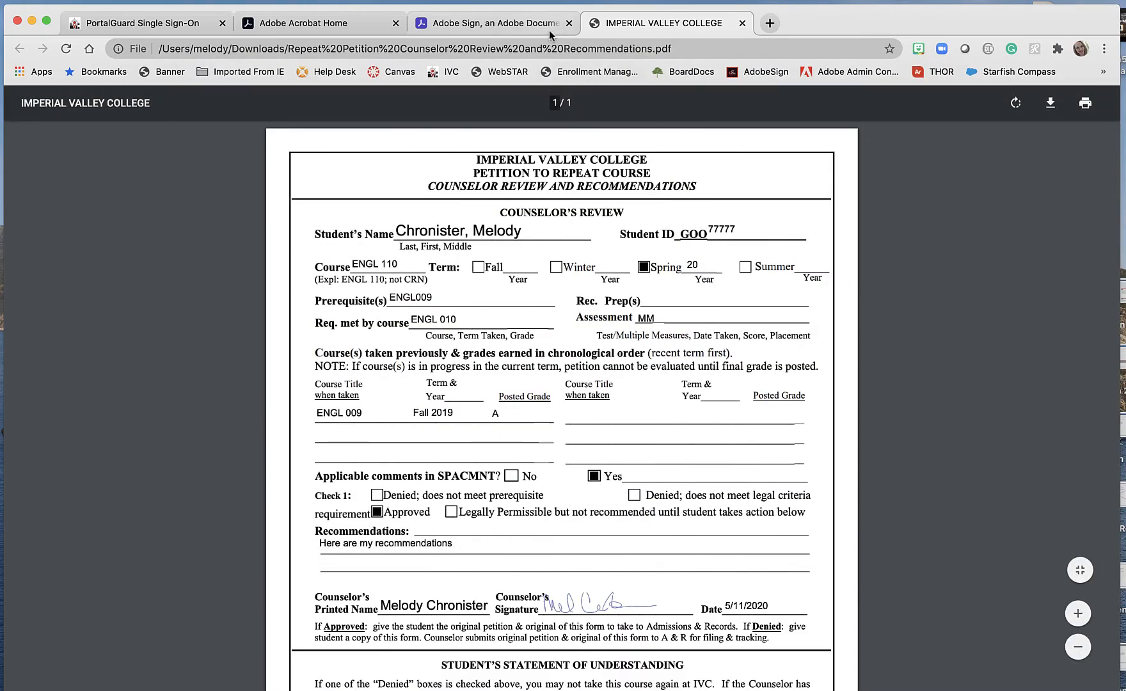
# Step: Start a signature request with Student Name - Version 1.pdf, enabling Preview & Add Signature Fields
pyautogui.click(493, 23)
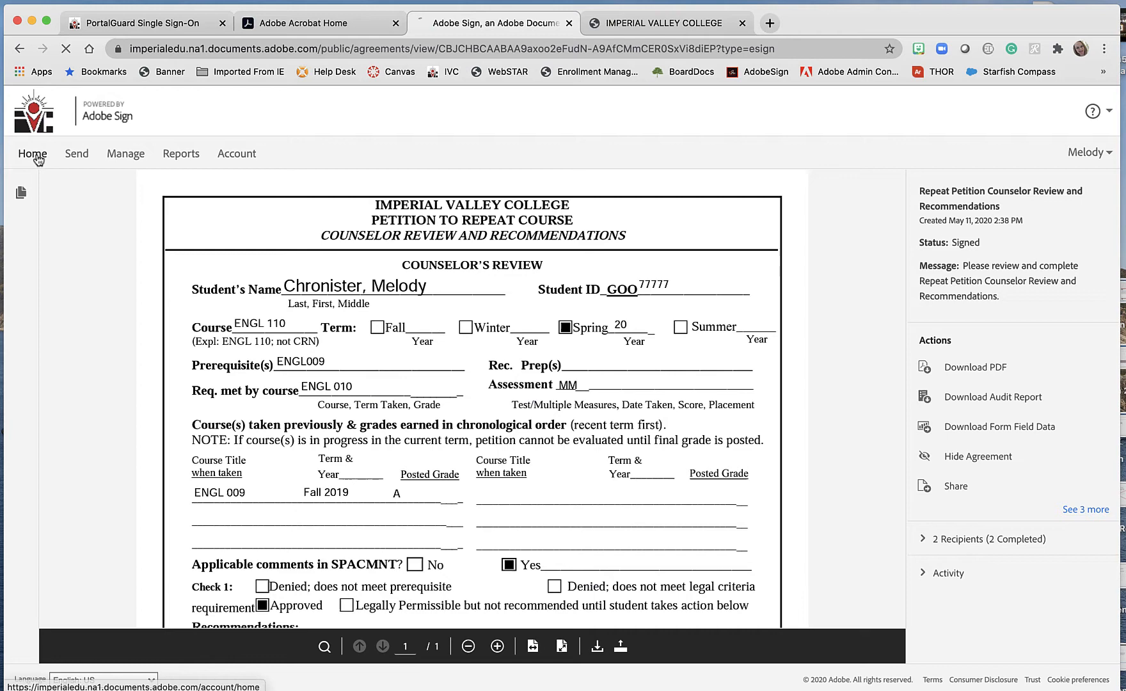
pyautogui.click(31, 154)
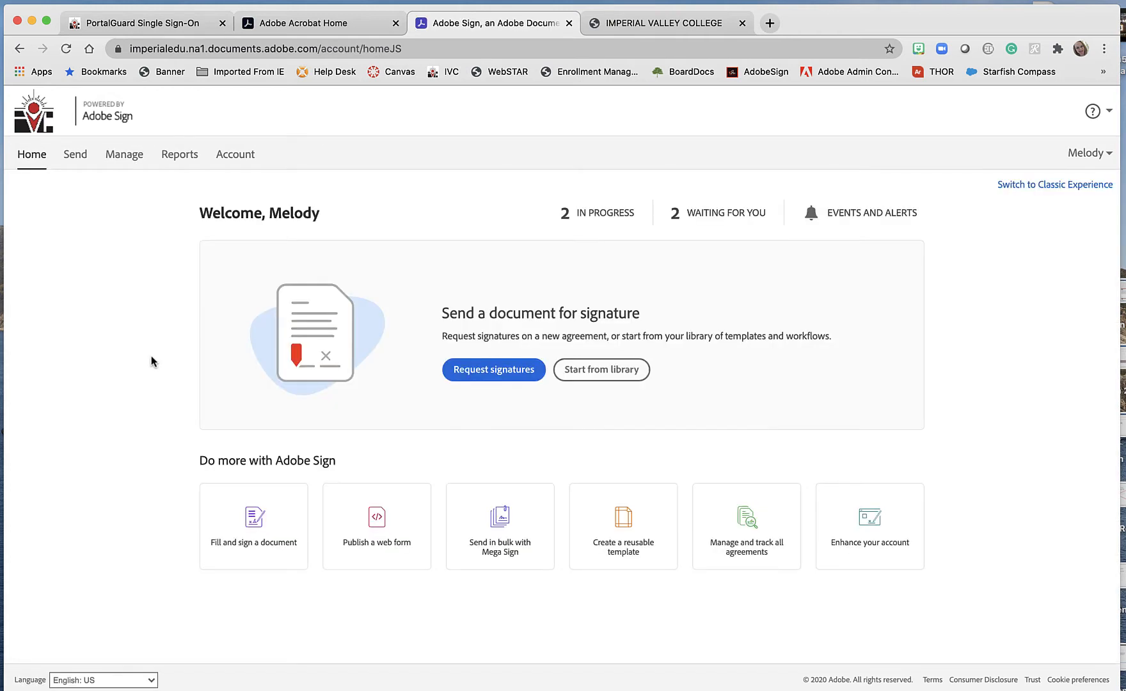
pyautogui.moveTo(152, 364)
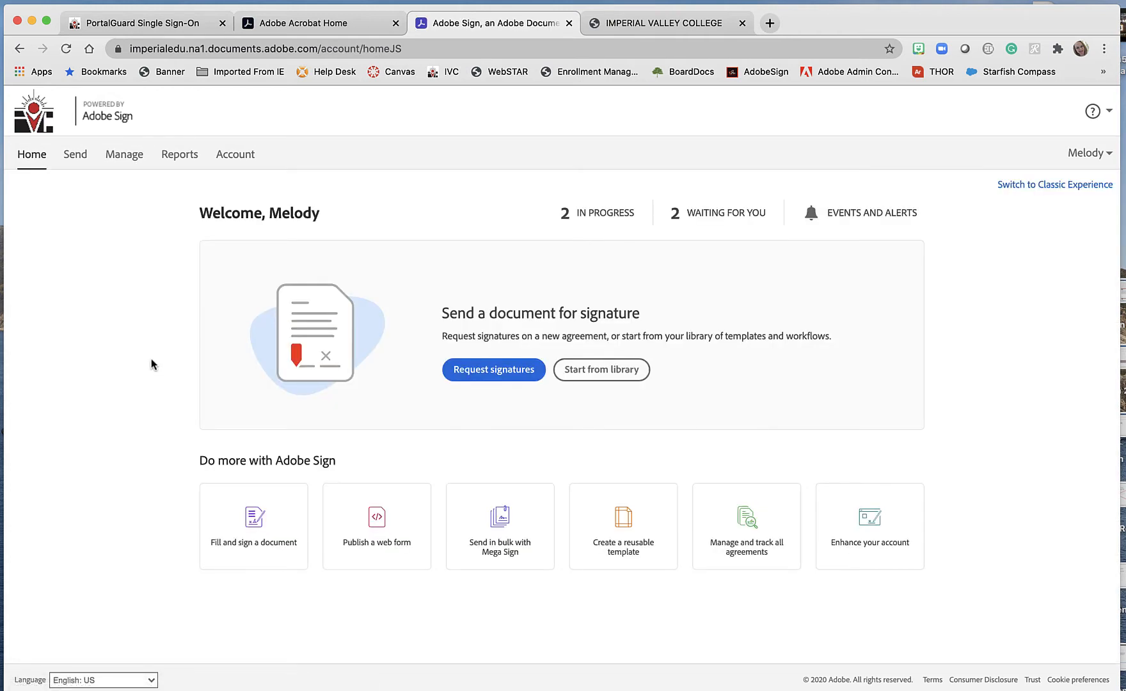
pyautogui.click(493, 369)
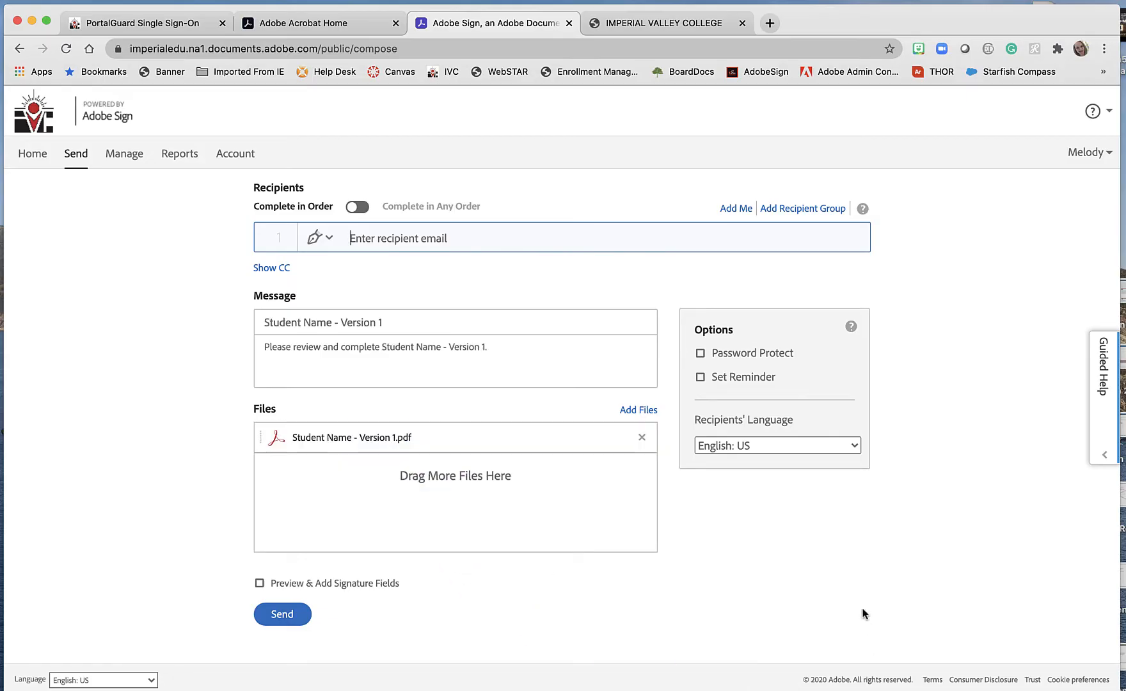
pyautogui.moveTo(300, 569)
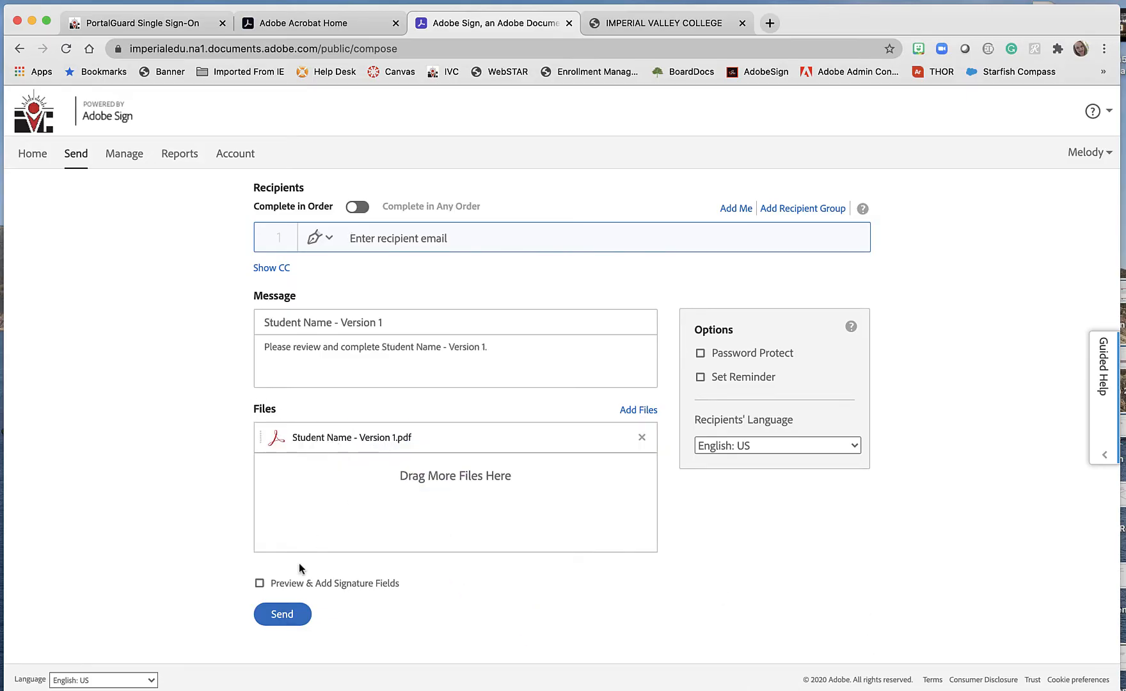
pyautogui.click(260, 582)
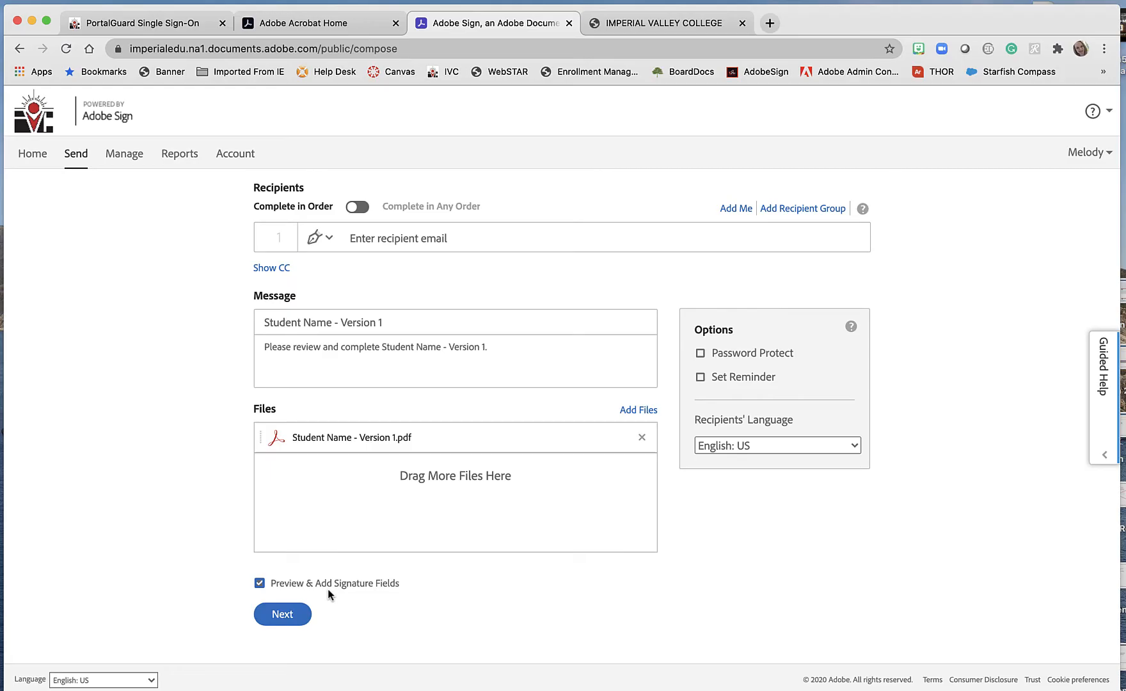
pyautogui.moveTo(330, 599)
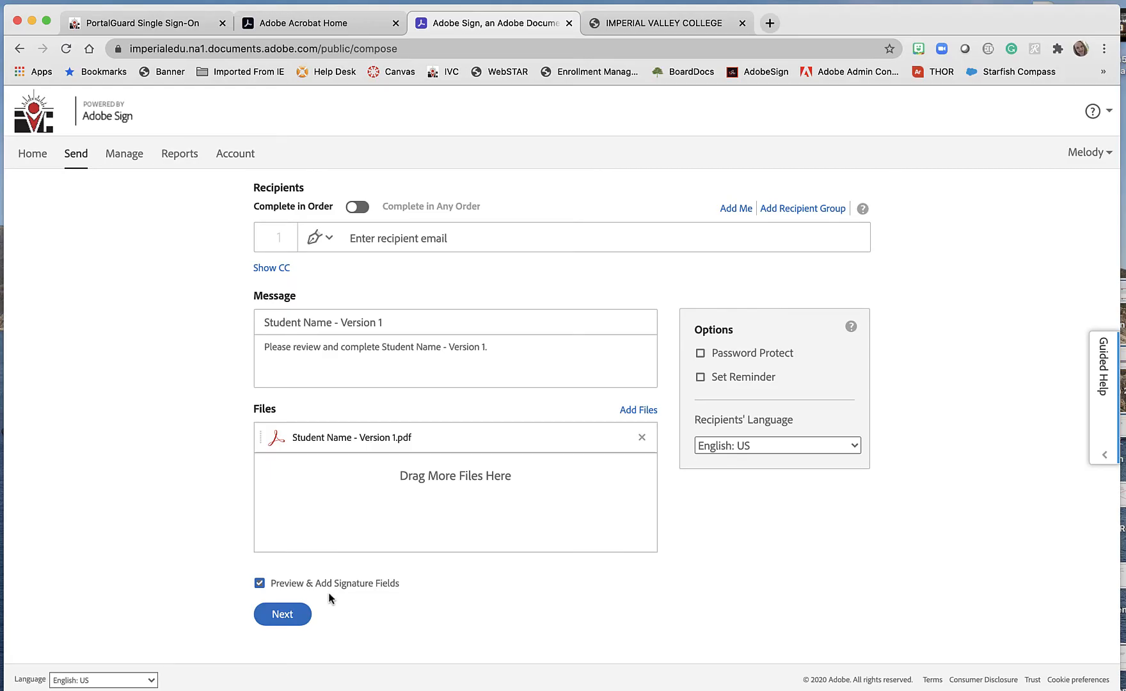
pyautogui.click(503, 239)
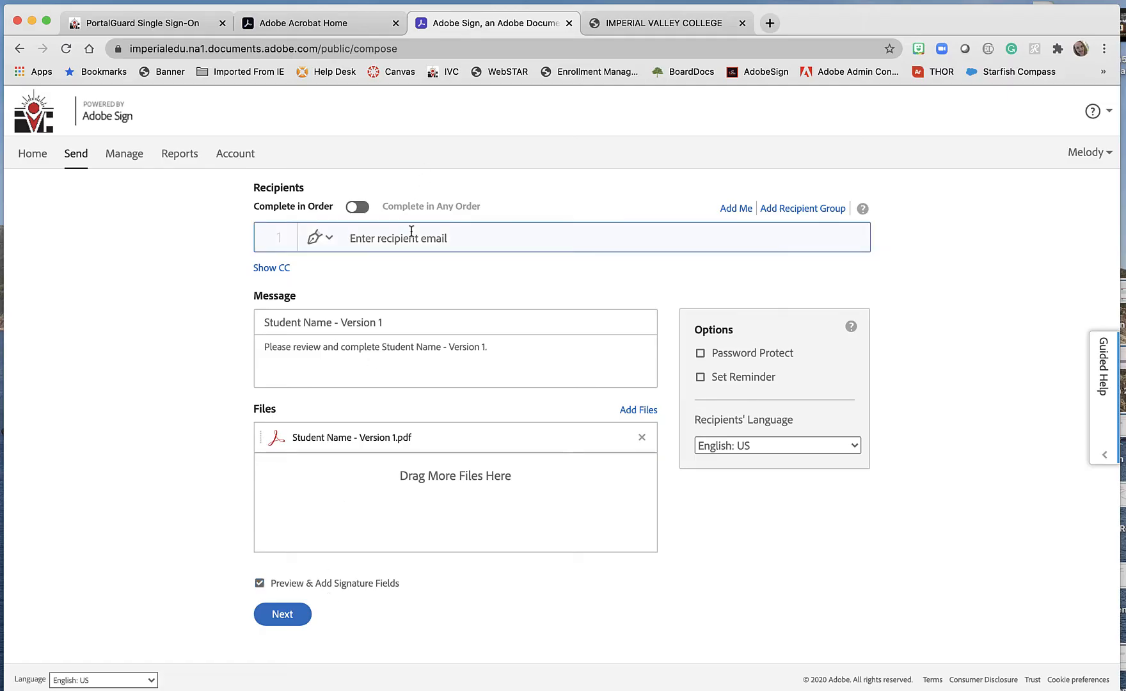
pyautogui.write('melchron')
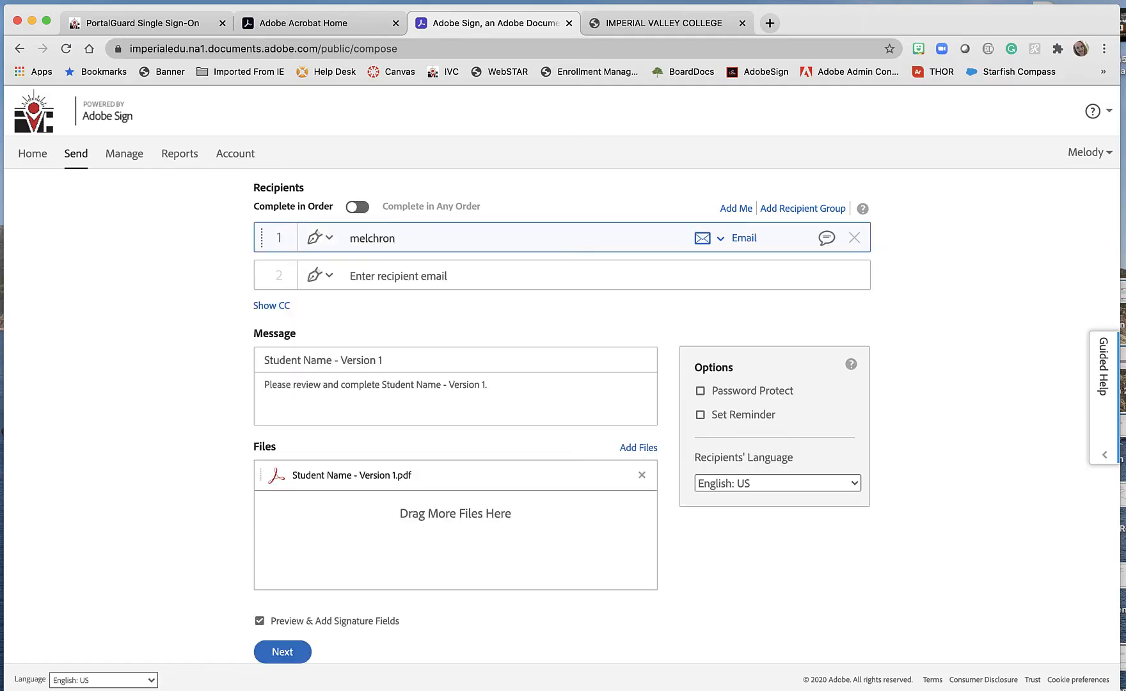
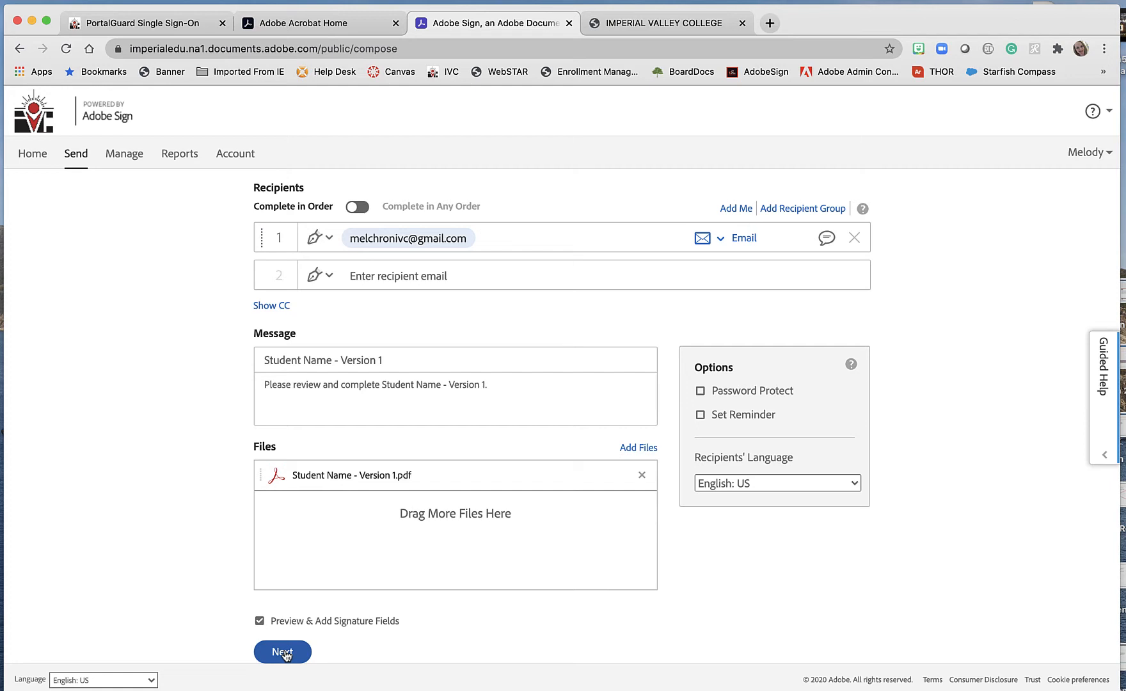
pyautogui.click(283, 651)
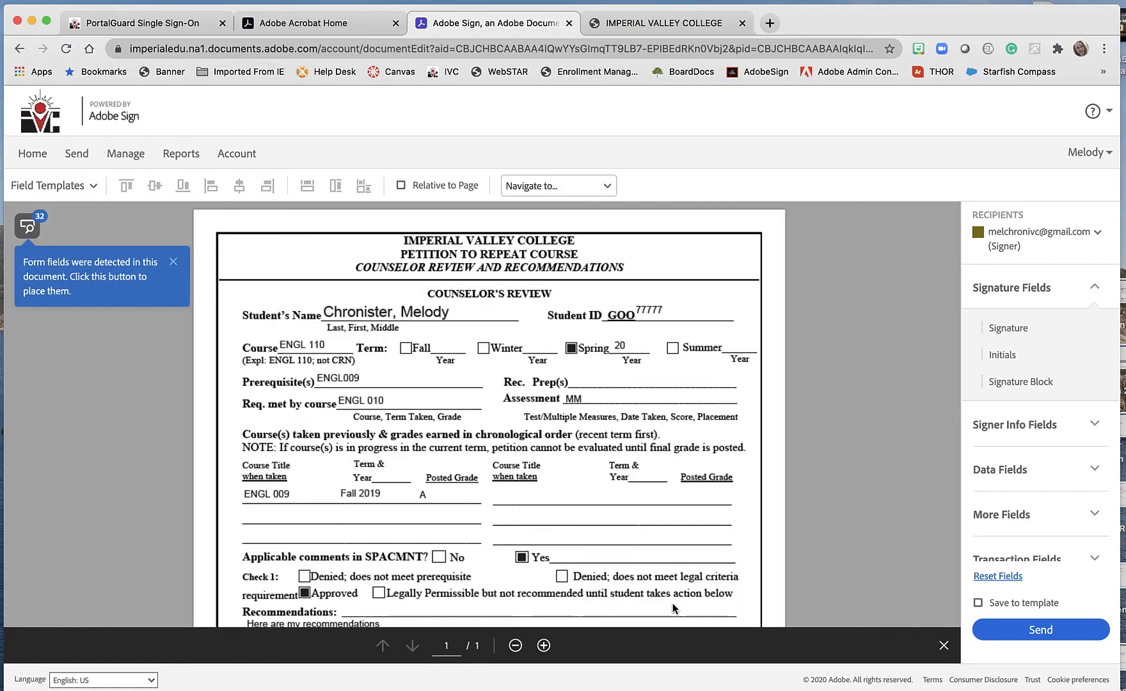
pyautogui.moveTo(704, 553)
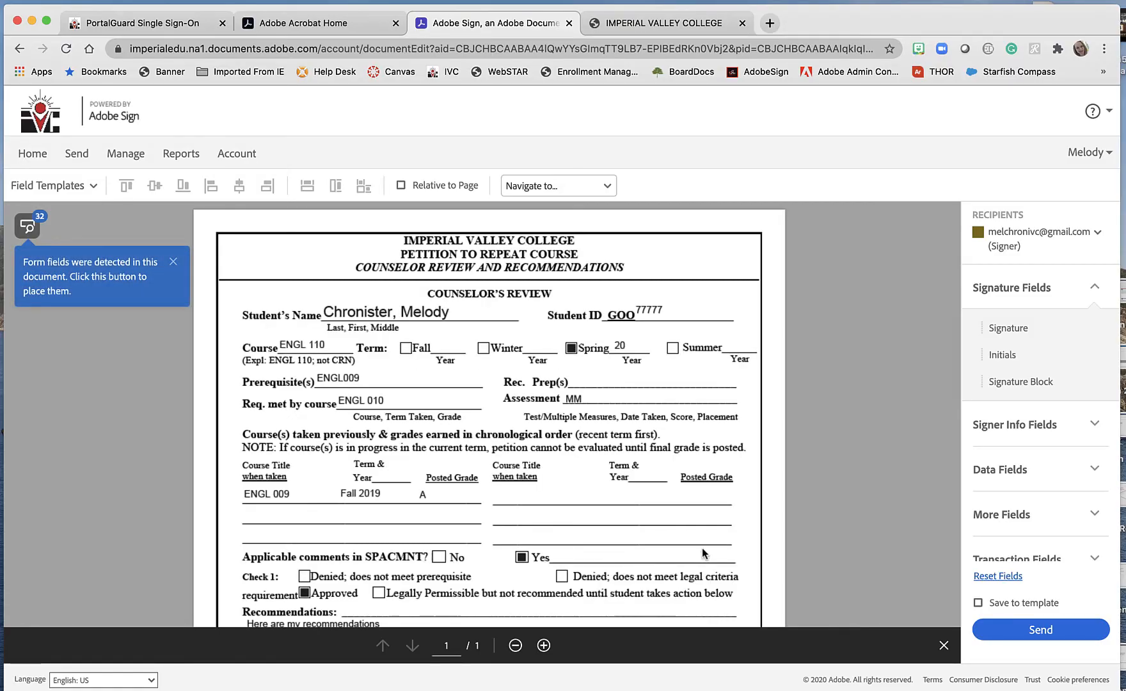
pyautogui.moveTo(570, 461)
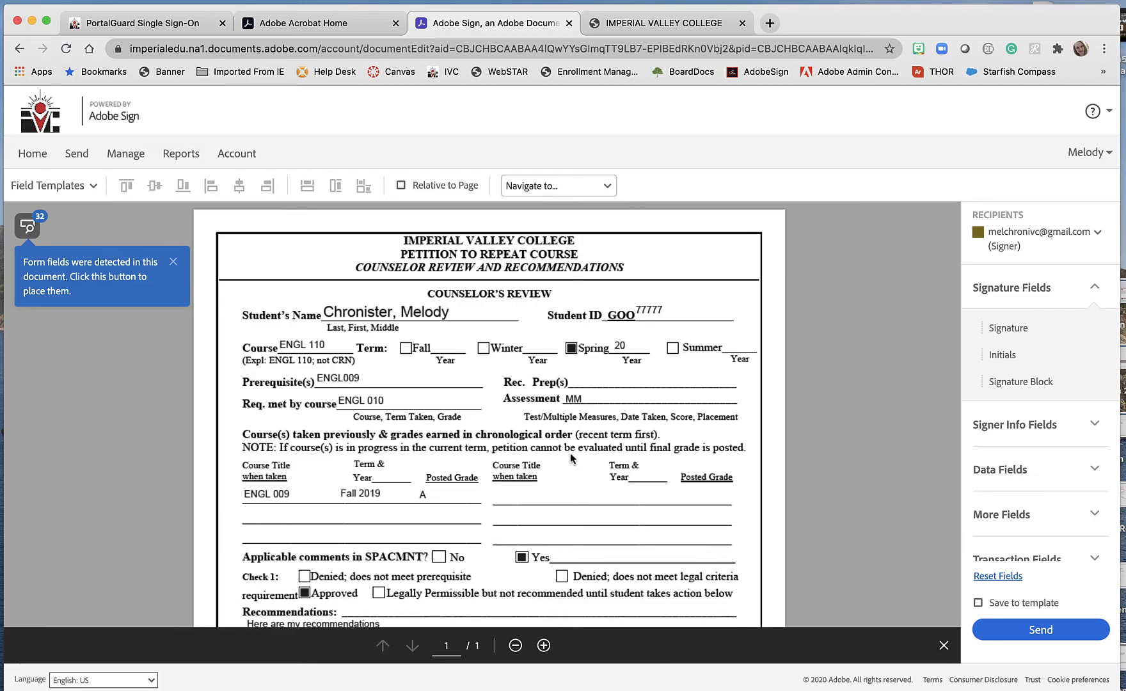
# Step: Place a Text Input field on the blank course row and an Initials field beside it
pyautogui.scroll(-3)
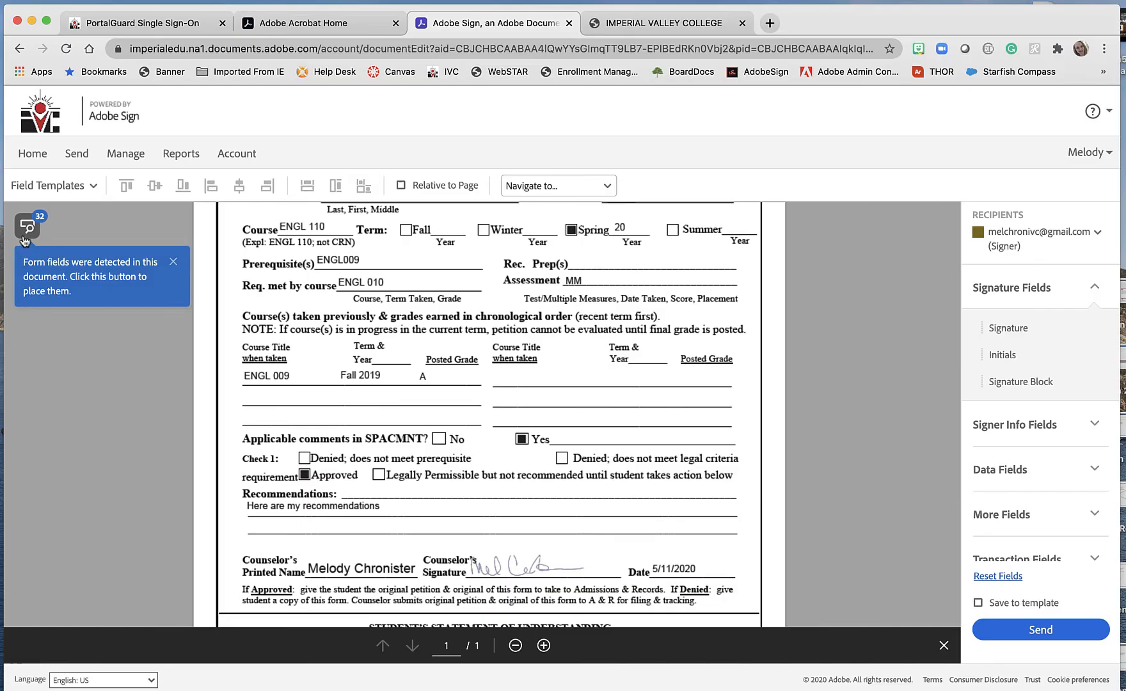
pyautogui.moveTo(426, 450)
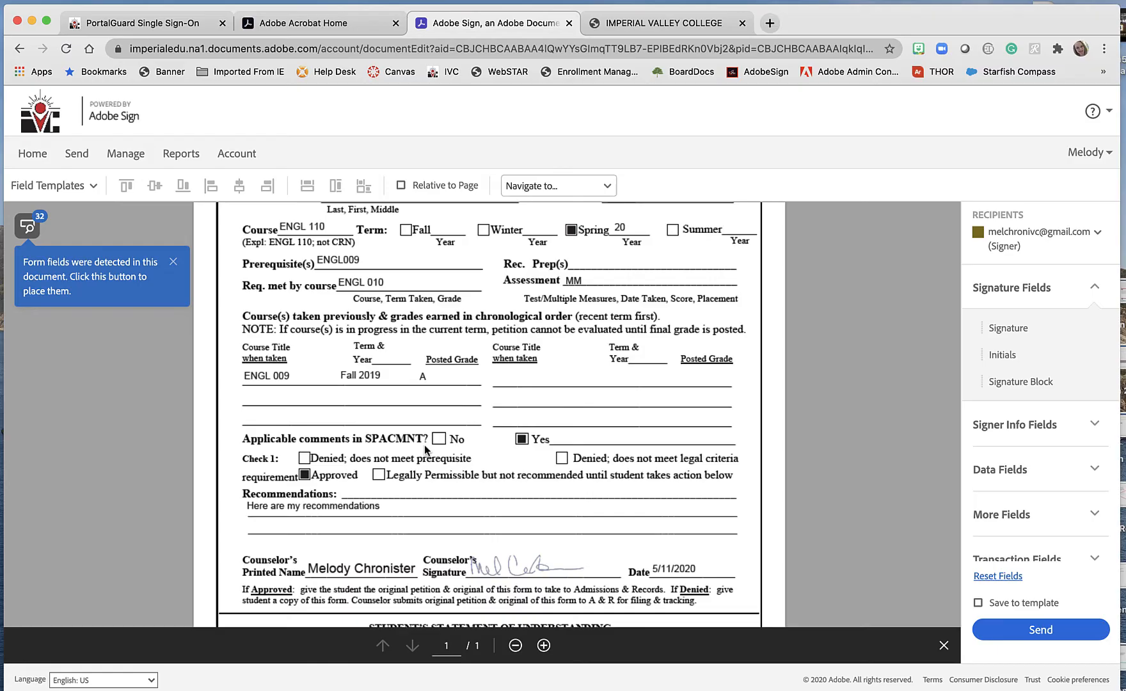
pyautogui.click(1014, 287)
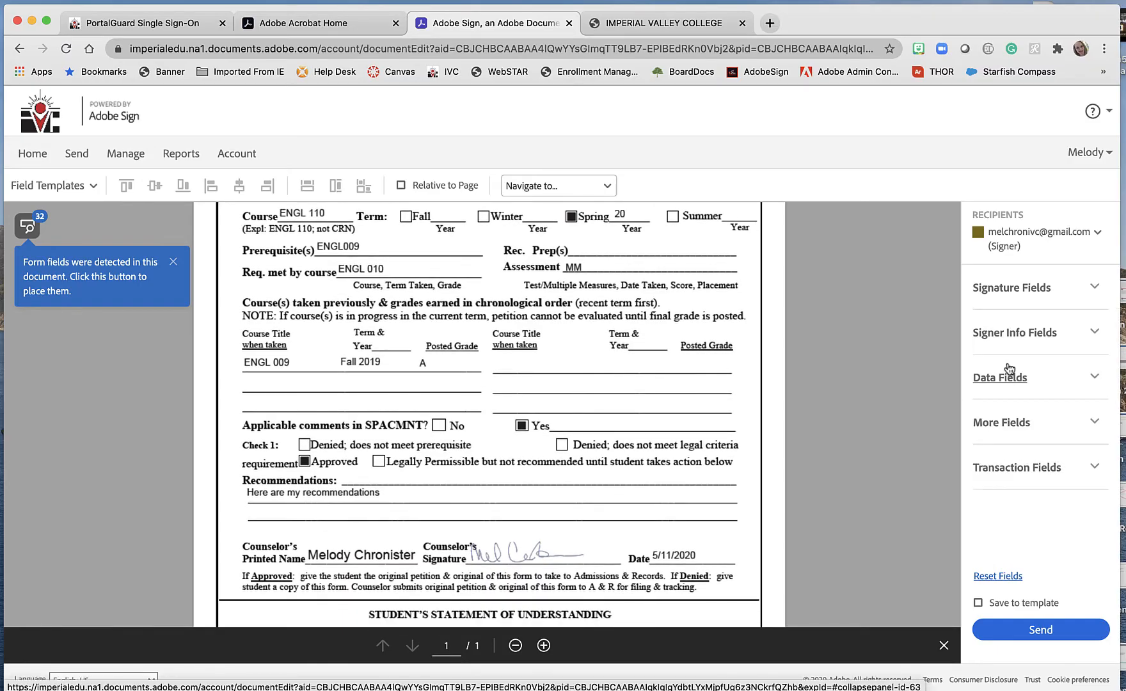
pyautogui.click(999, 377)
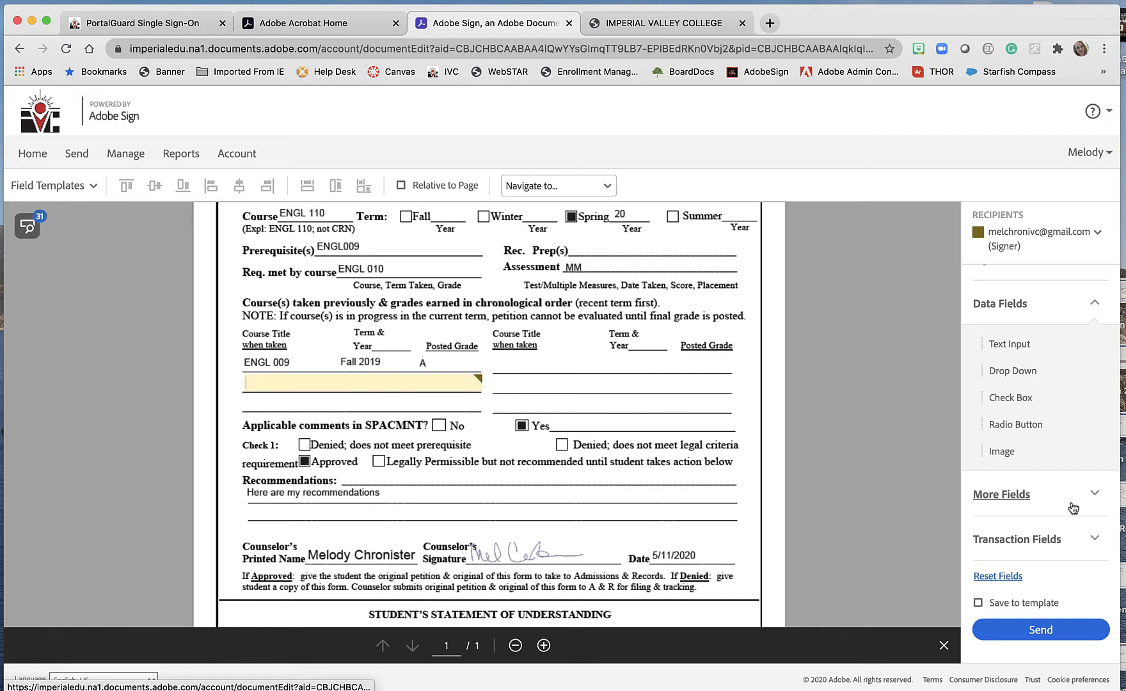
pyautogui.click(1013, 287)
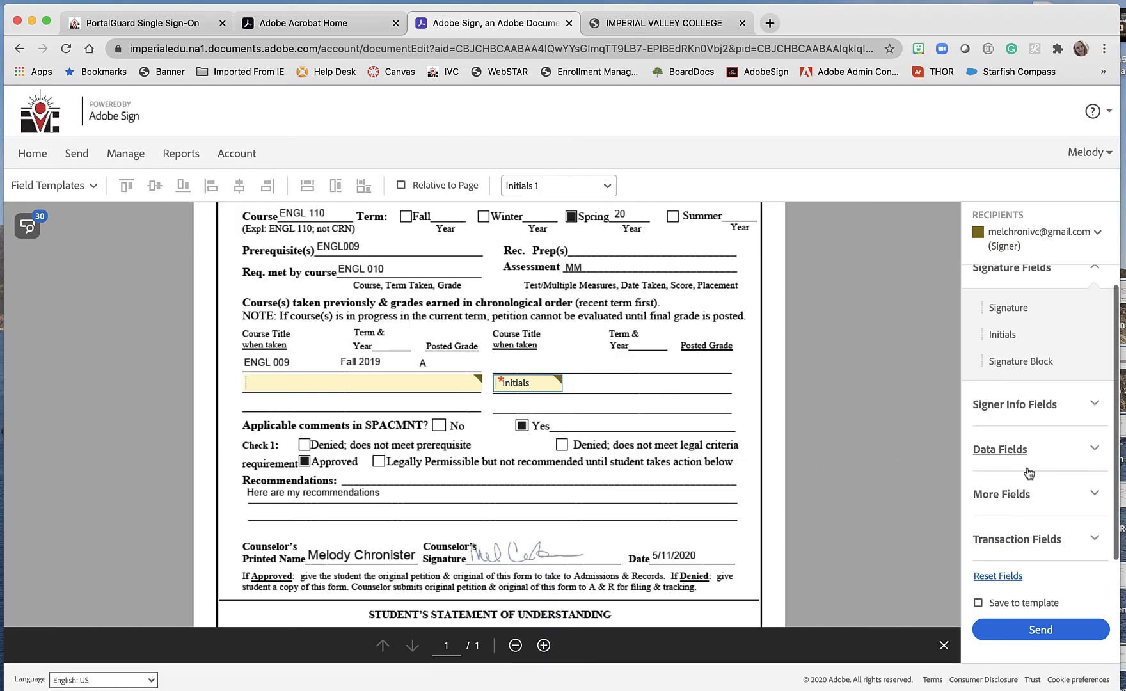
pyautogui.moveTo(373, 376)
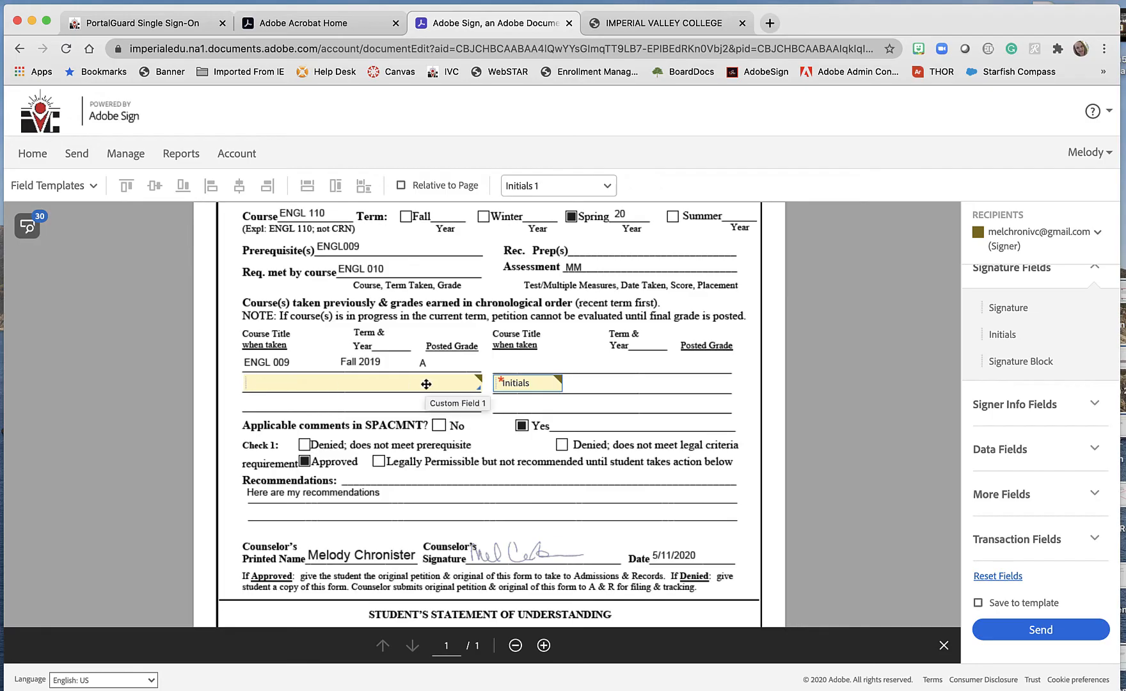
pyautogui.moveTo(943, 588)
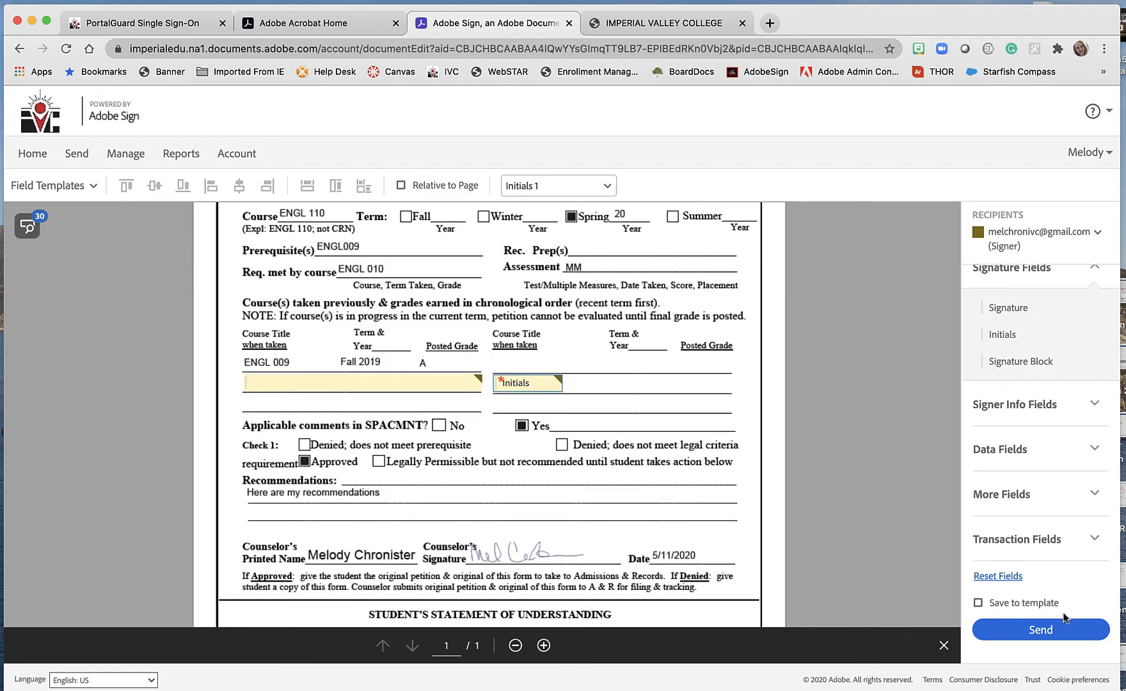
# Step: Send Version 1 despite no signature field, then open the signing request
pyautogui.click(1040, 629)
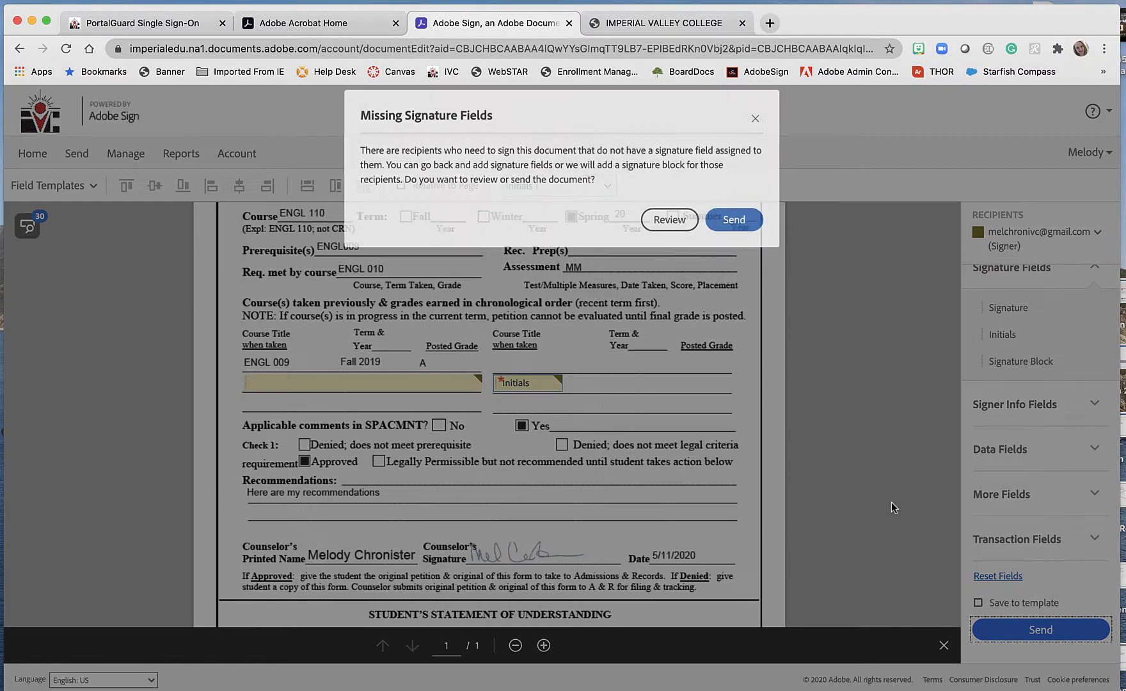
pyautogui.click(733, 220)
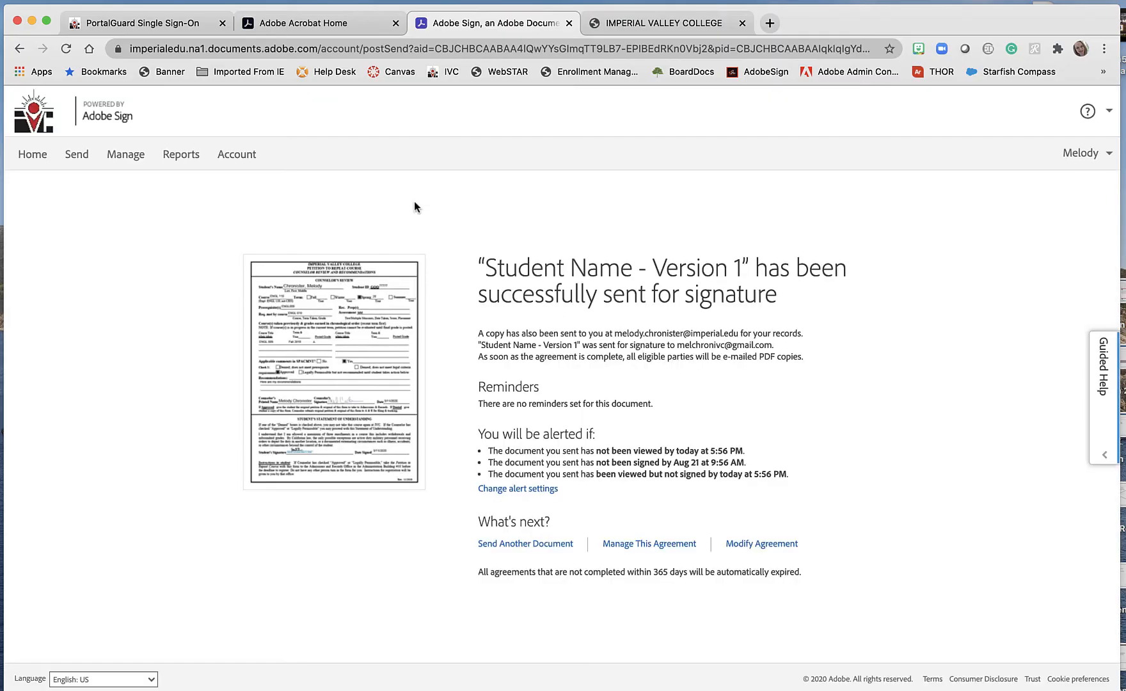
pyautogui.moveTo(412, 206)
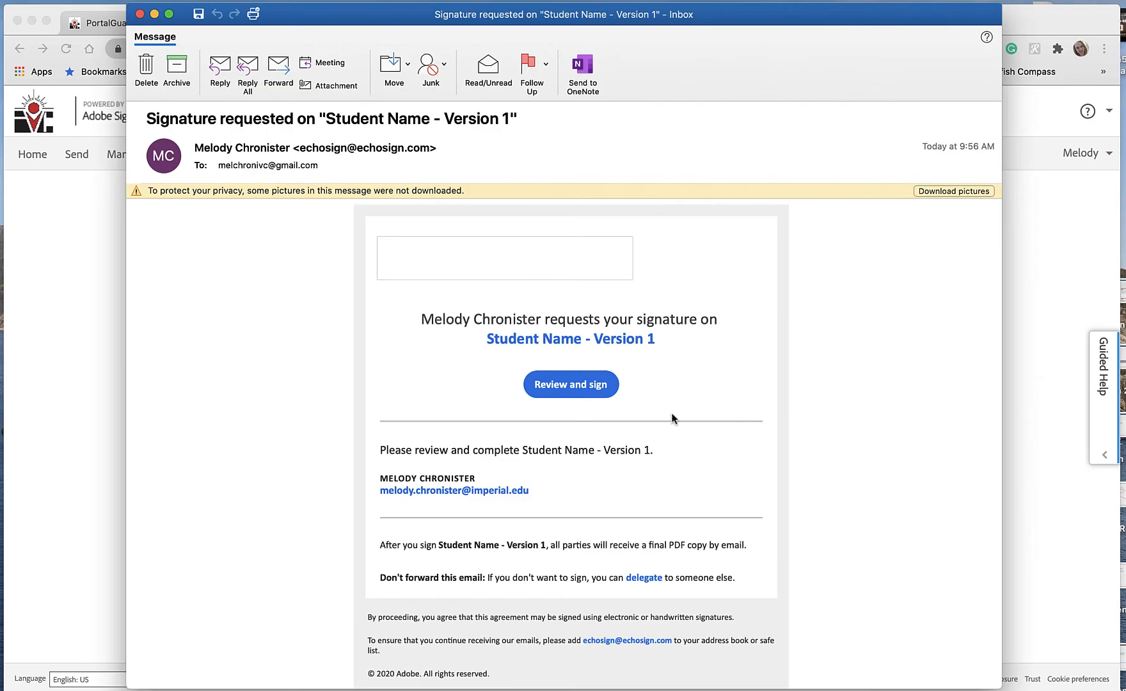
pyautogui.click(571, 384)
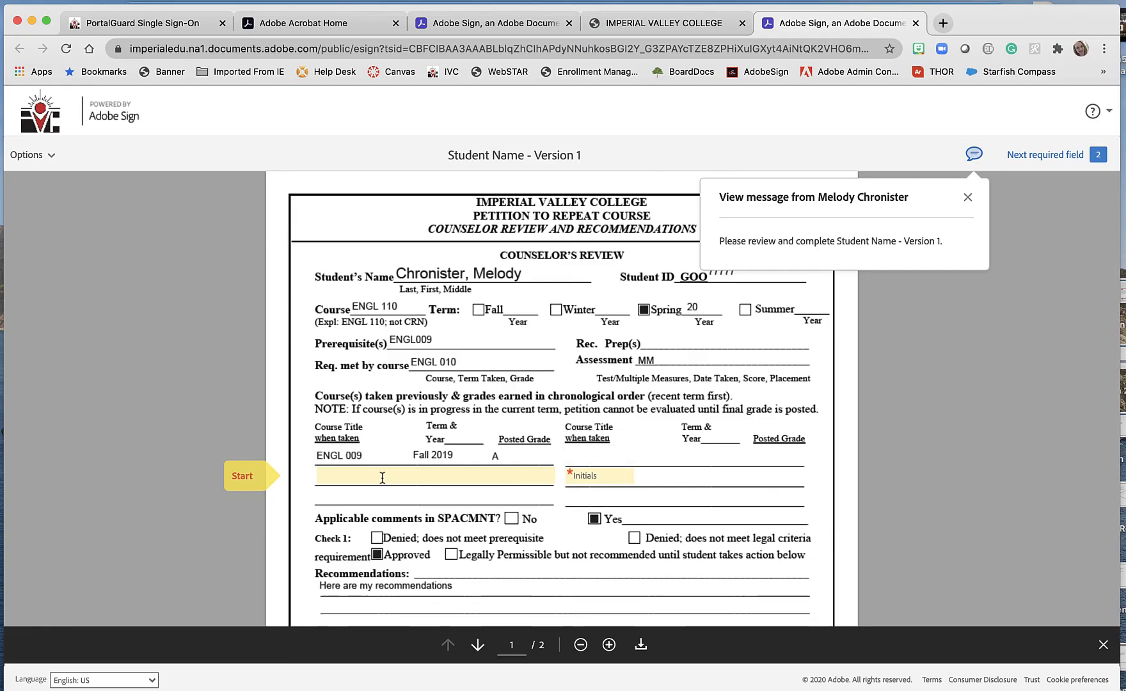
# Step: Enter ENGL 010 in the course row, apply initials 'mmc', and scroll to page 2
pyautogui.click(434, 476)
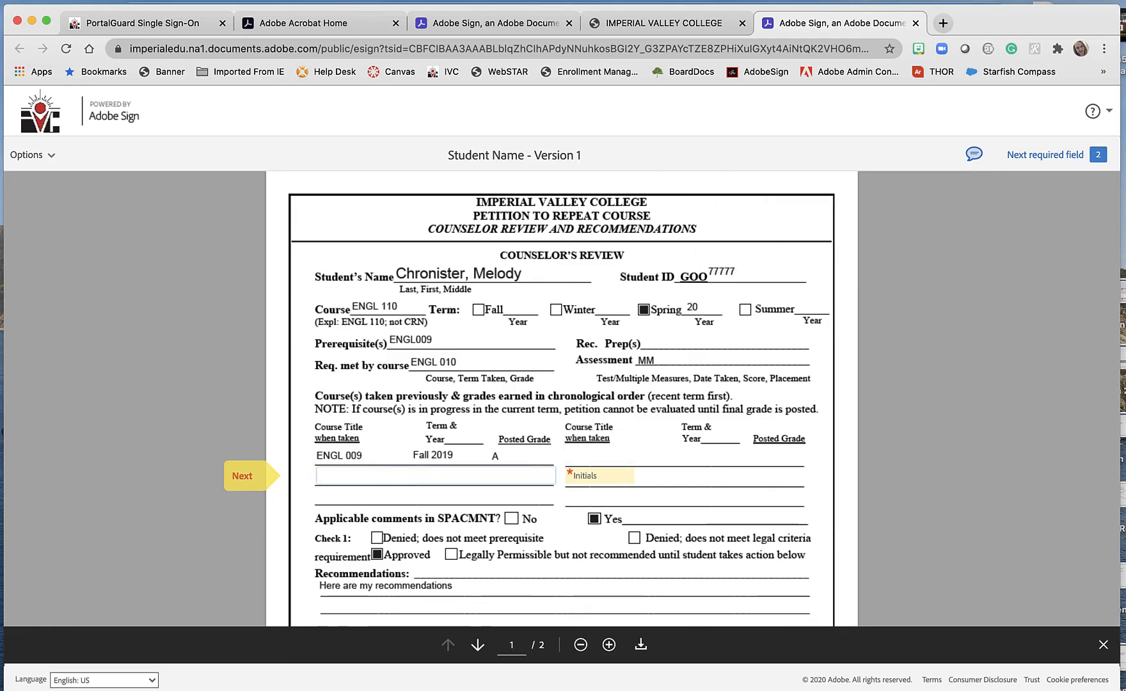
pyautogui.write('ENGL 010')
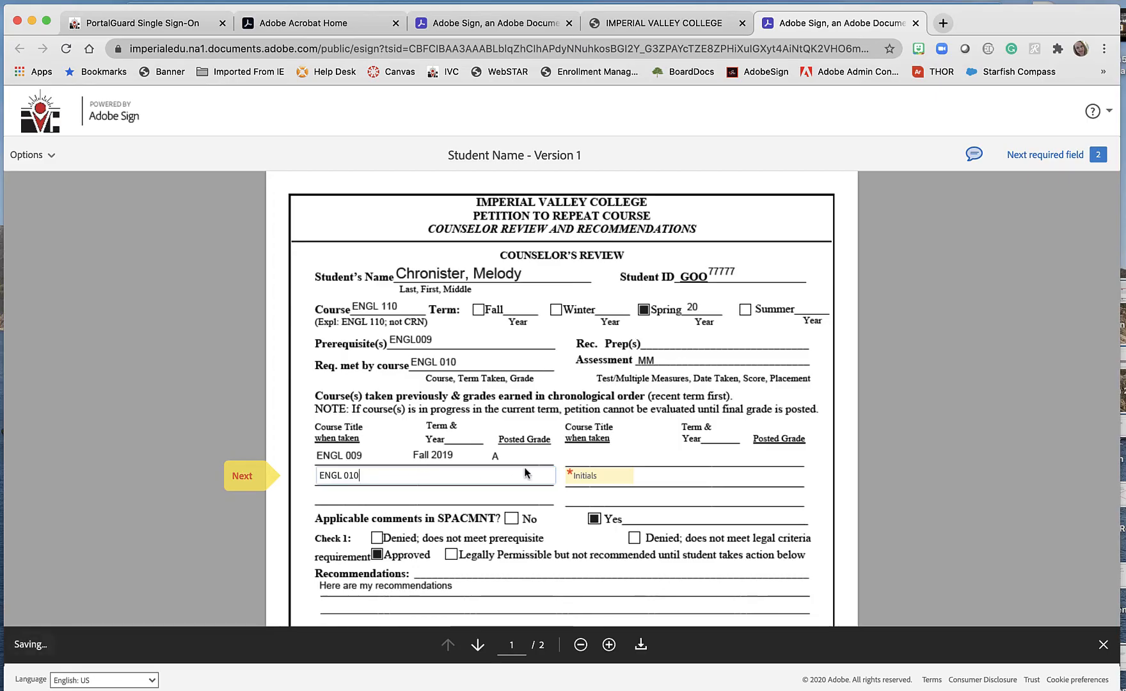
pyautogui.click(599, 475)
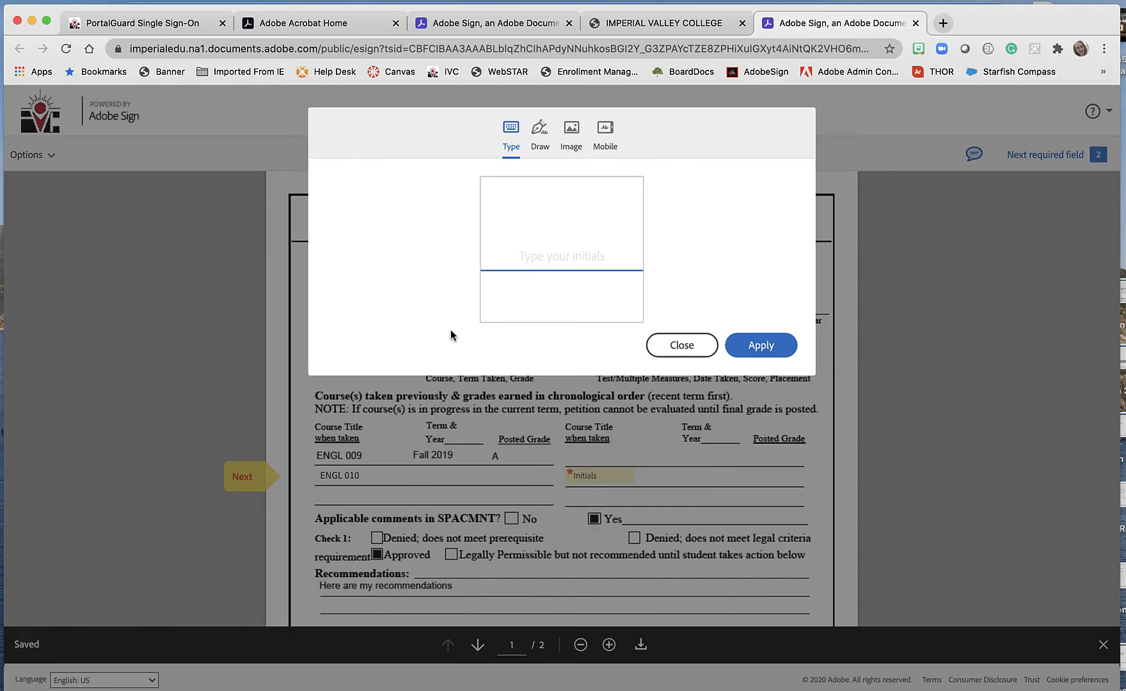
pyautogui.write('mm')
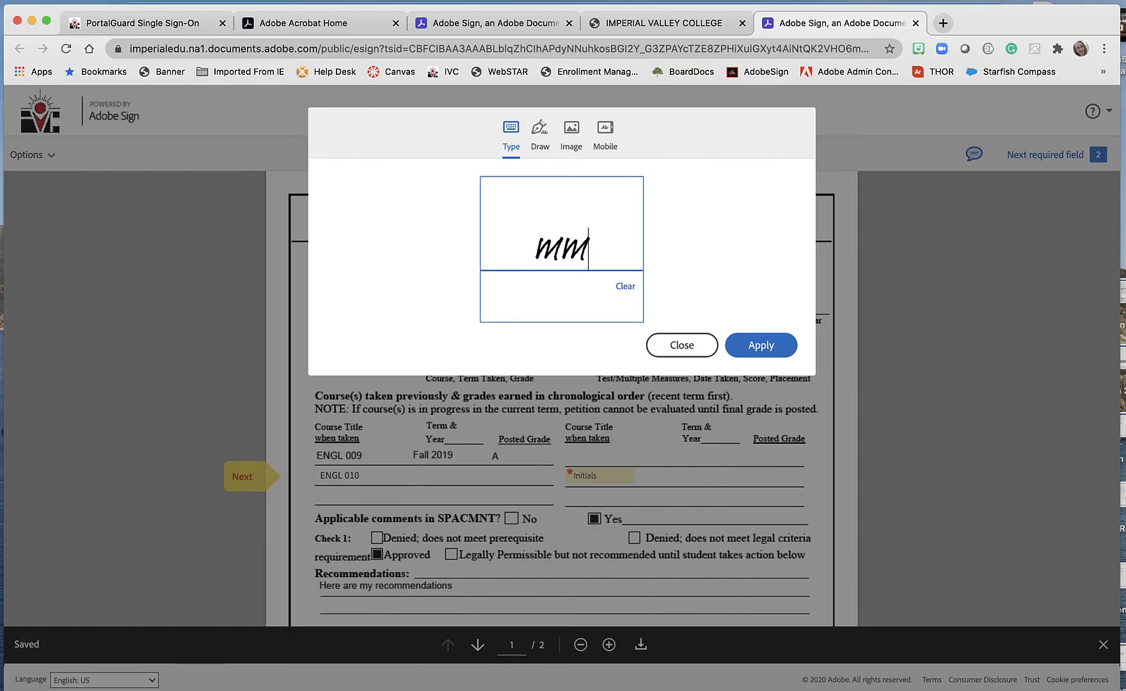
pyautogui.write('c')
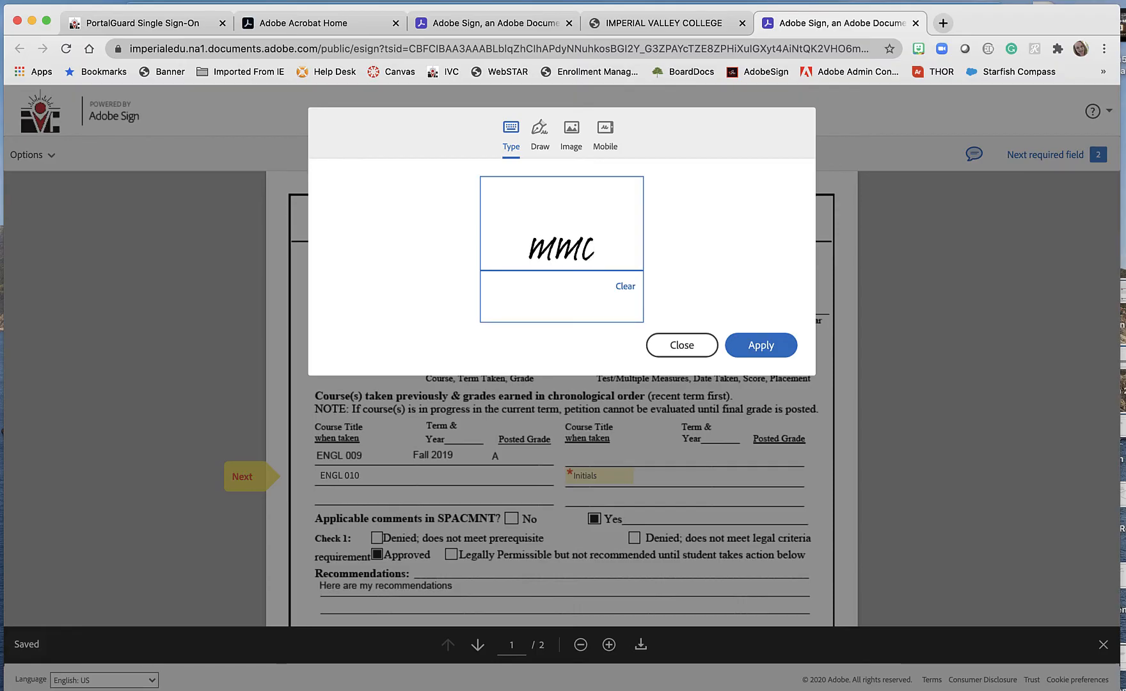
pyautogui.moveTo(540, 131)
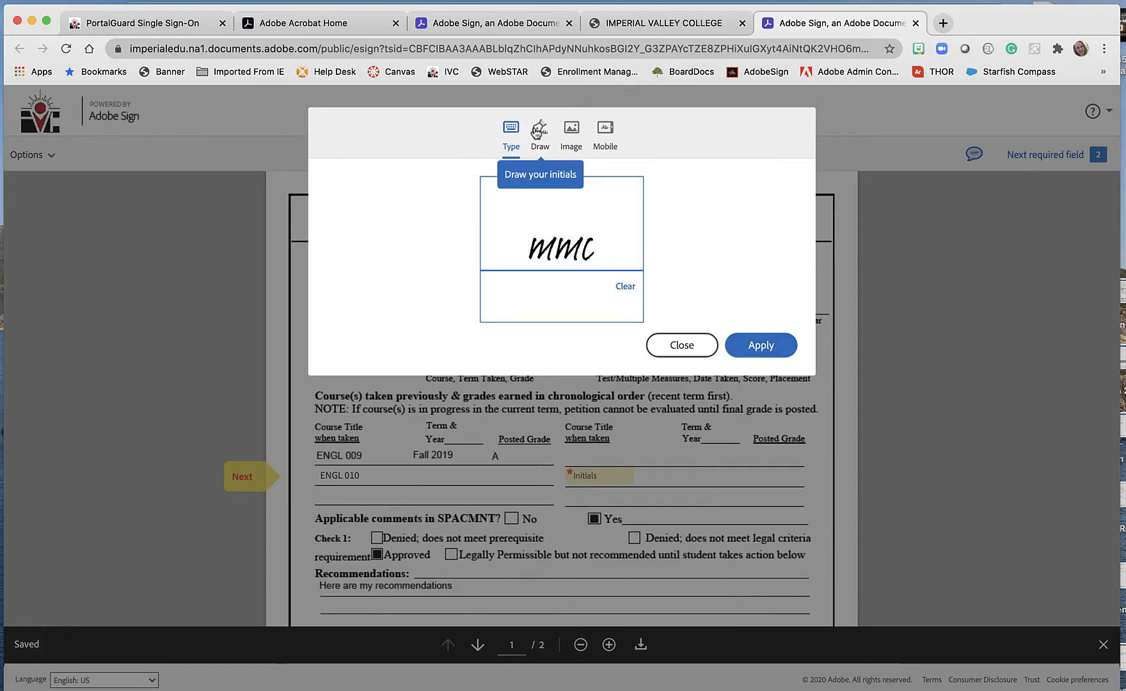
pyautogui.moveTo(605, 136)
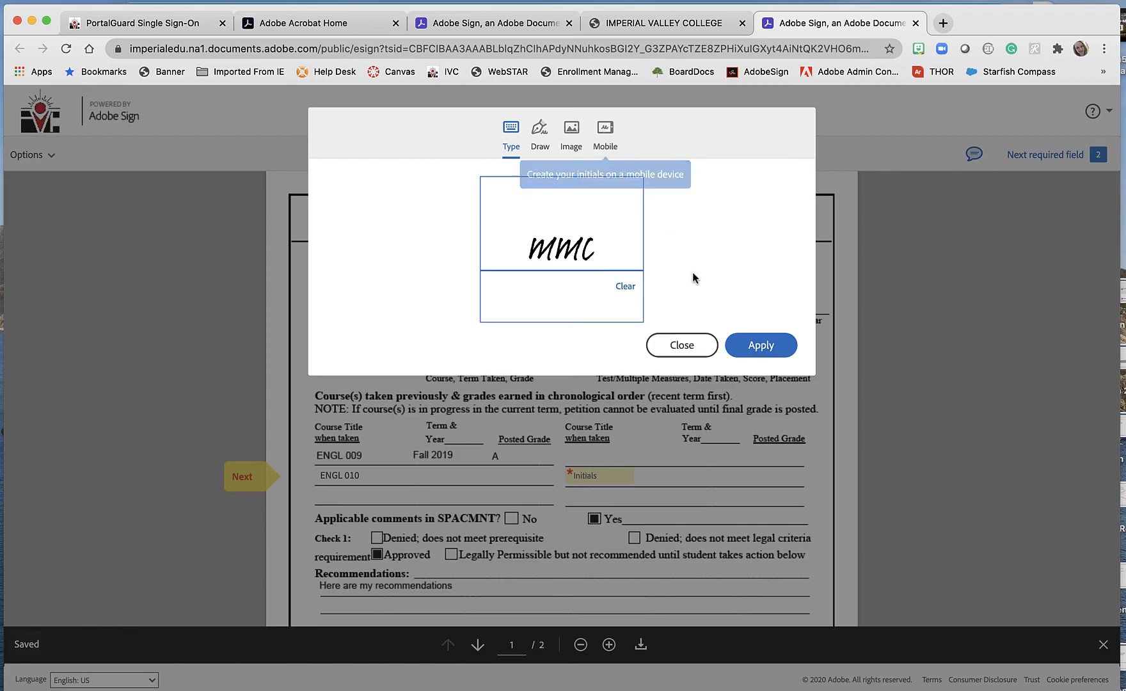
pyautogui.click(761, 345)
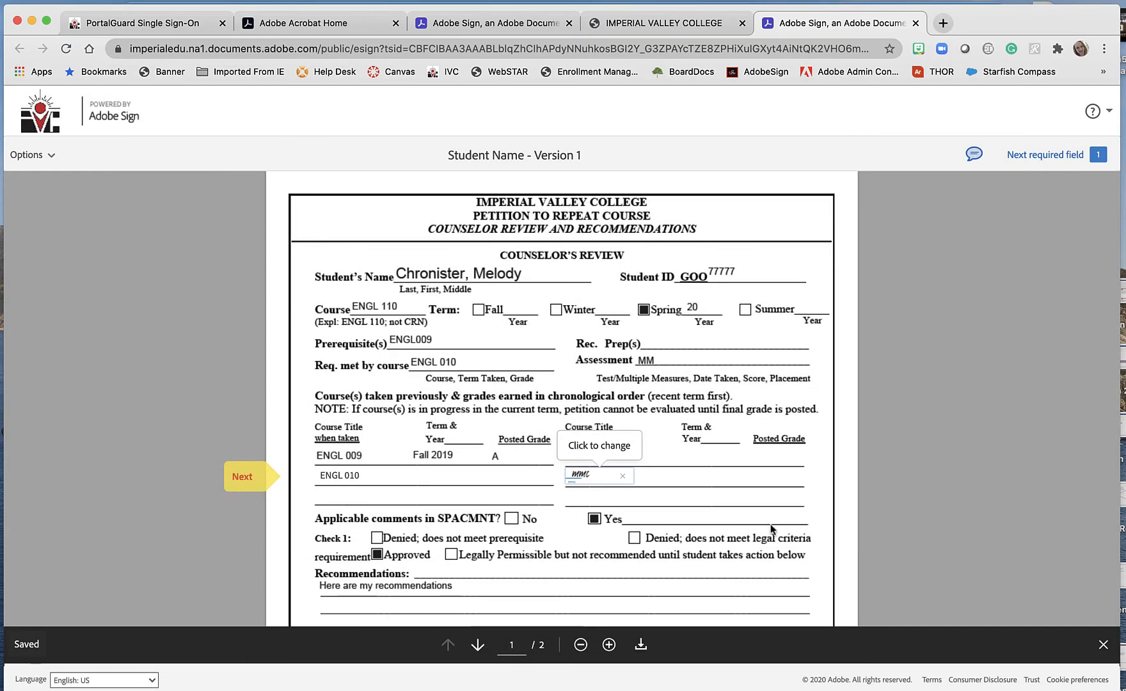
pyautogui.scroll(-3)
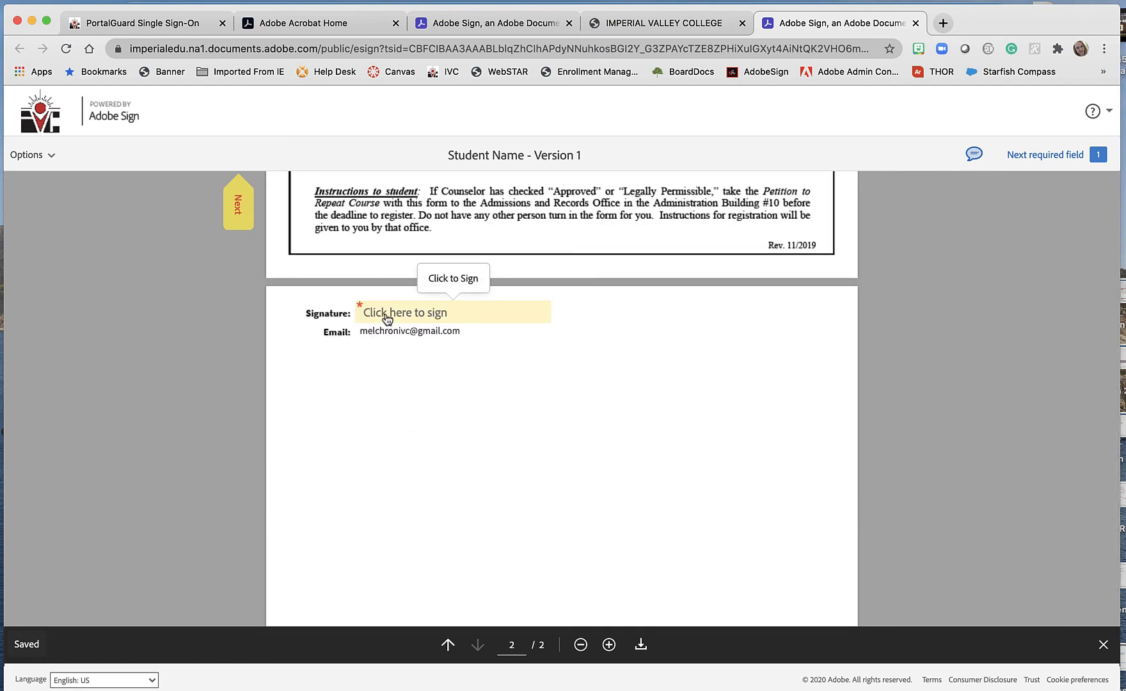
# Step: Apply the typed name as the page-2 signature and download a copy of the signed form
pyautogui.click(404, 311)
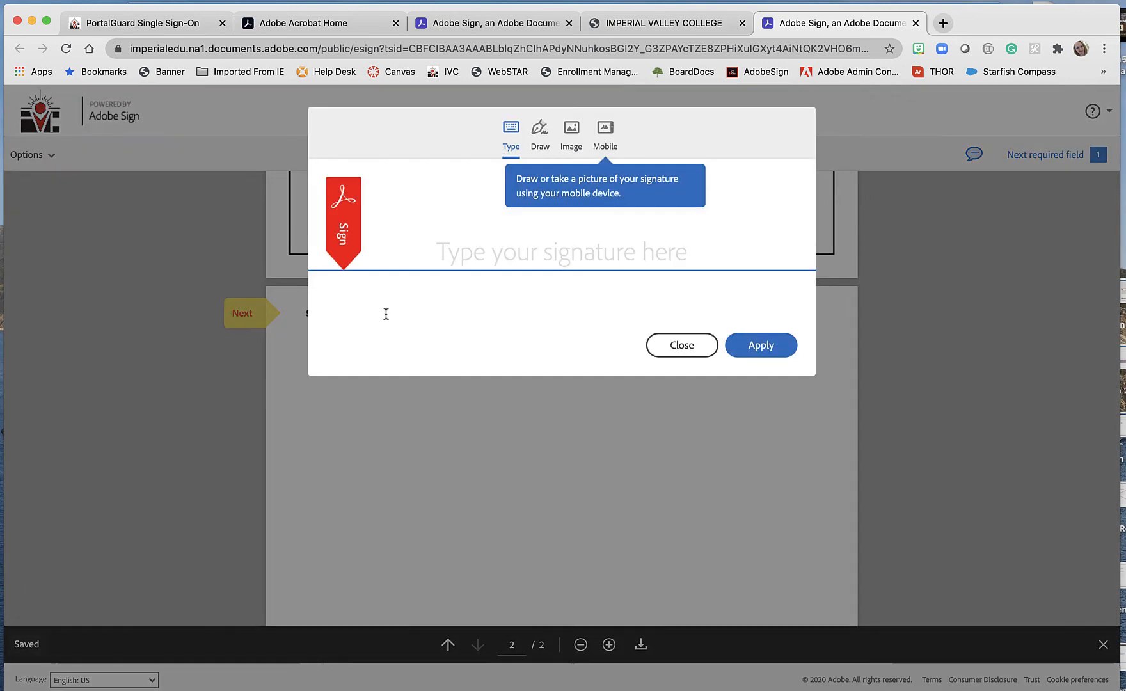
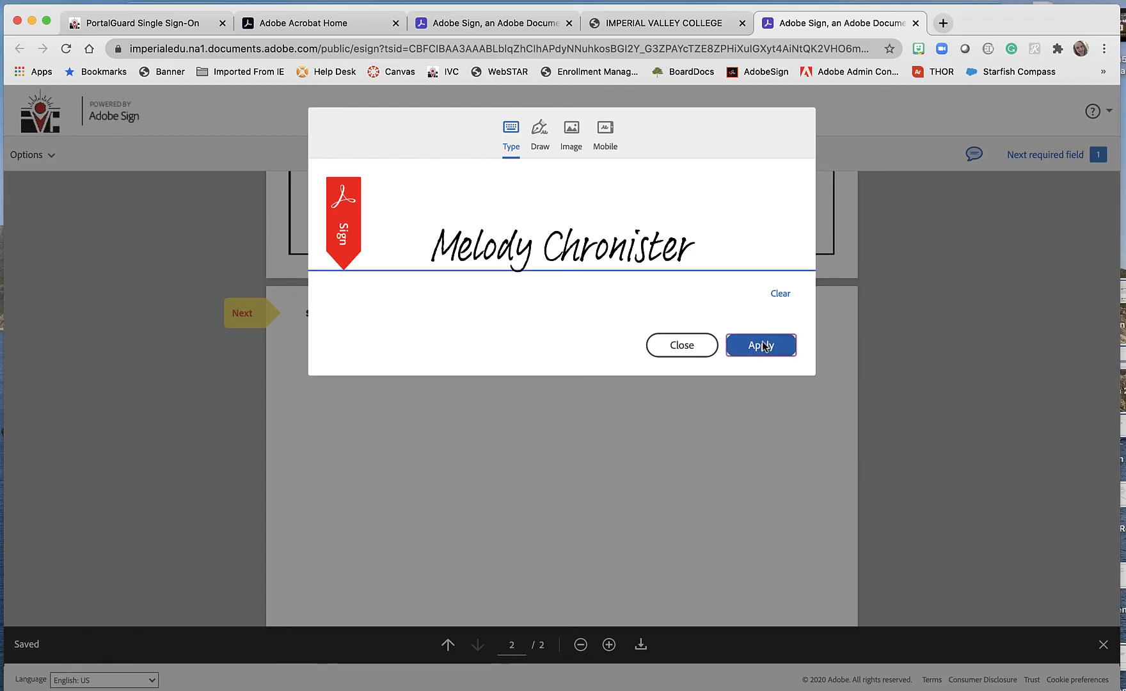
pyautogui.click(761, 345)
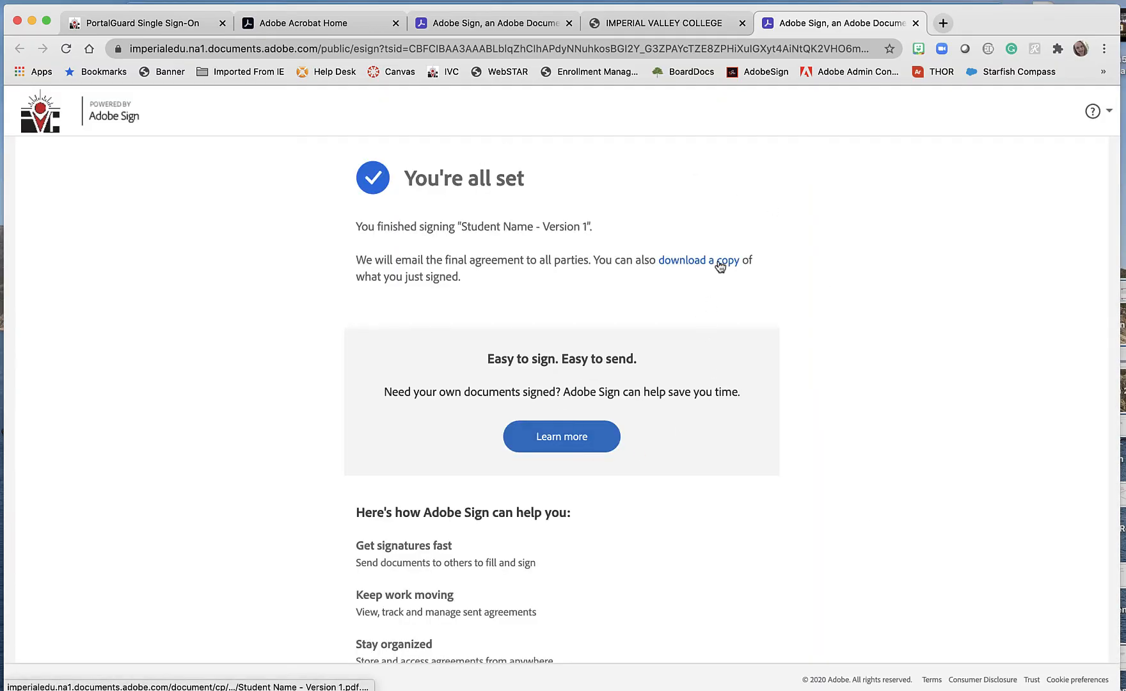
pyautogui.click(319, 23)
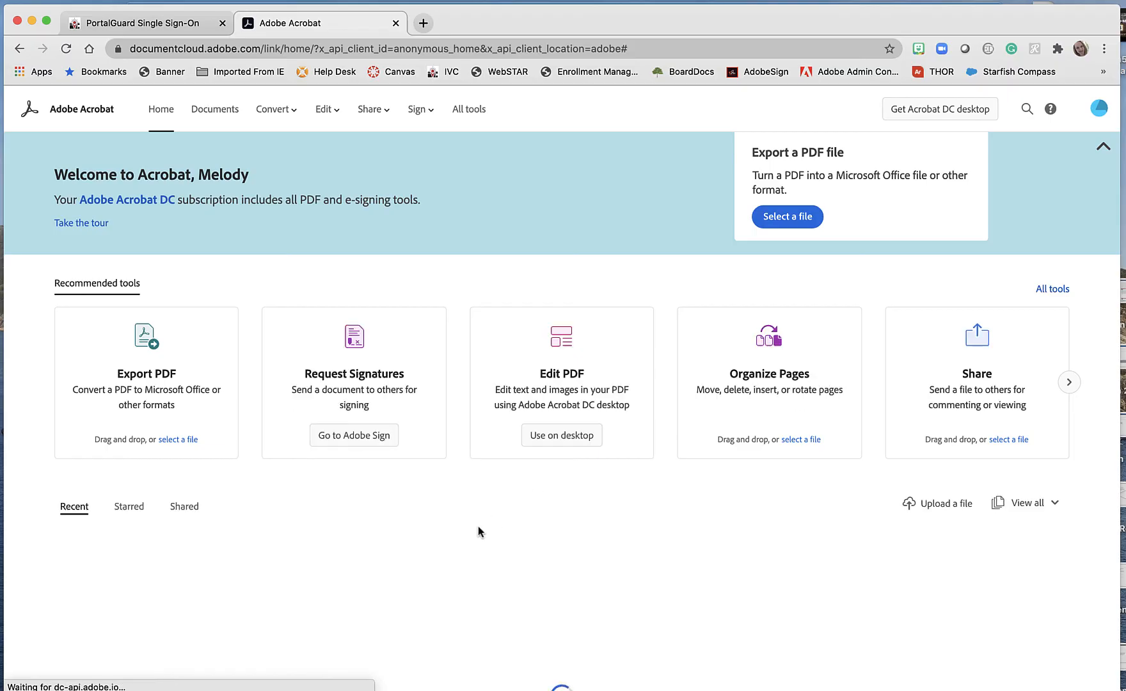
# Step: Go from Acrobat home to Adobe Sign
pyautogui.click(353, 435)
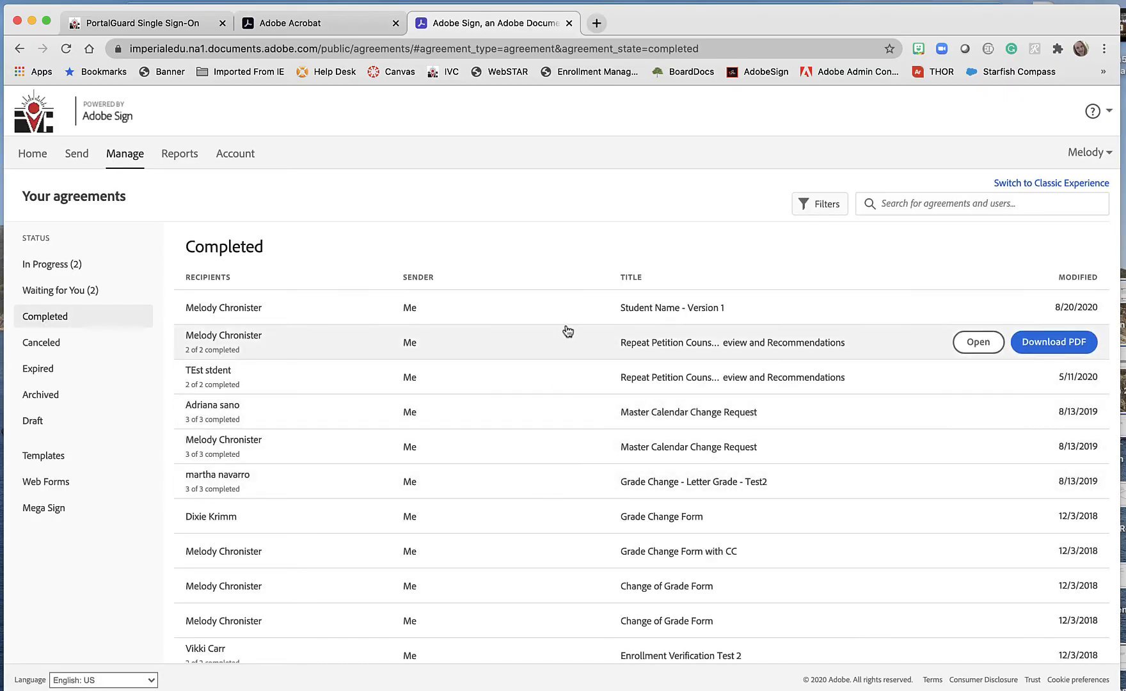
pyautogui.moveTo(541, 316)
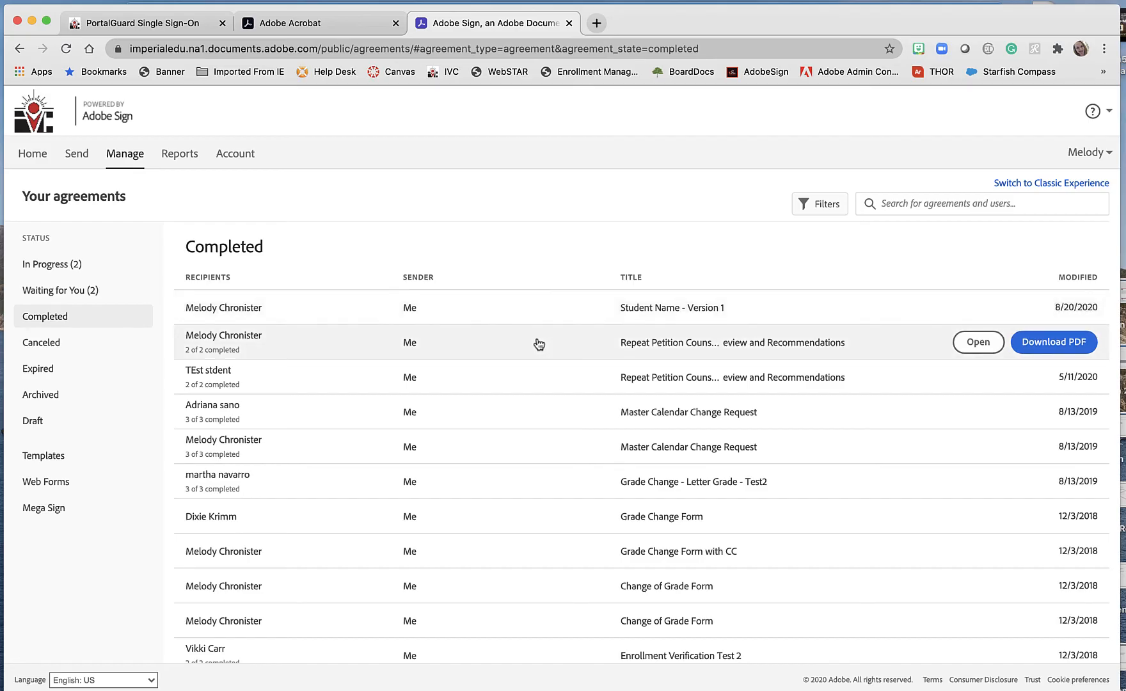
pyautogui.moveTo(535, 346)
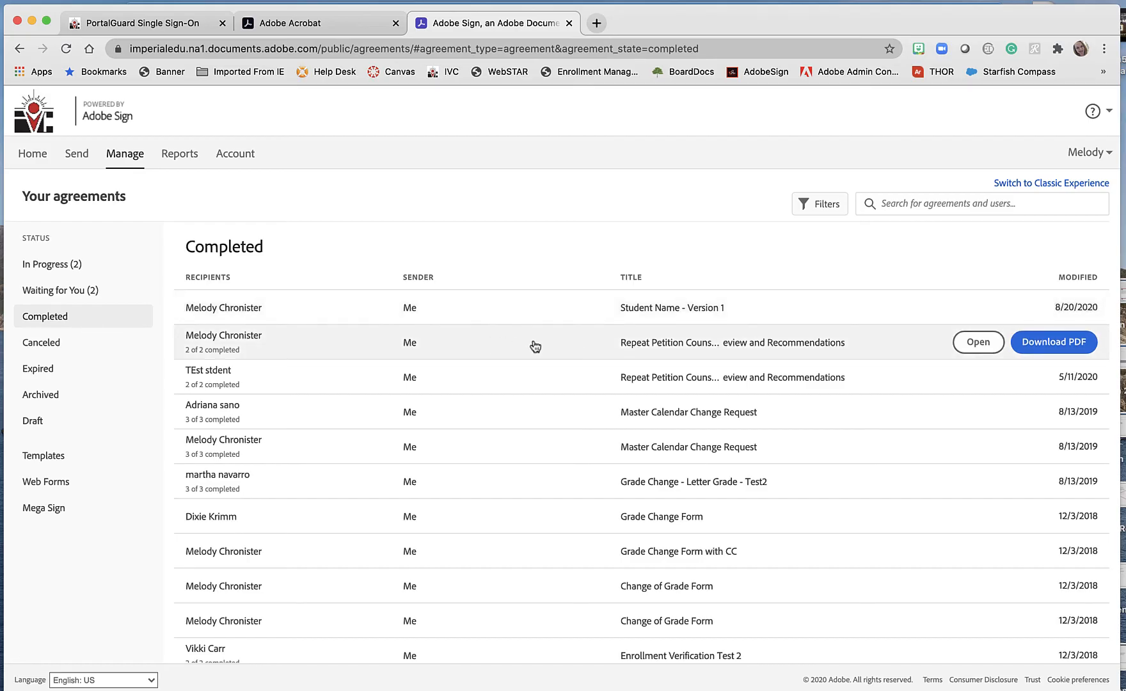
pyautogui.moveTo(542, 315)
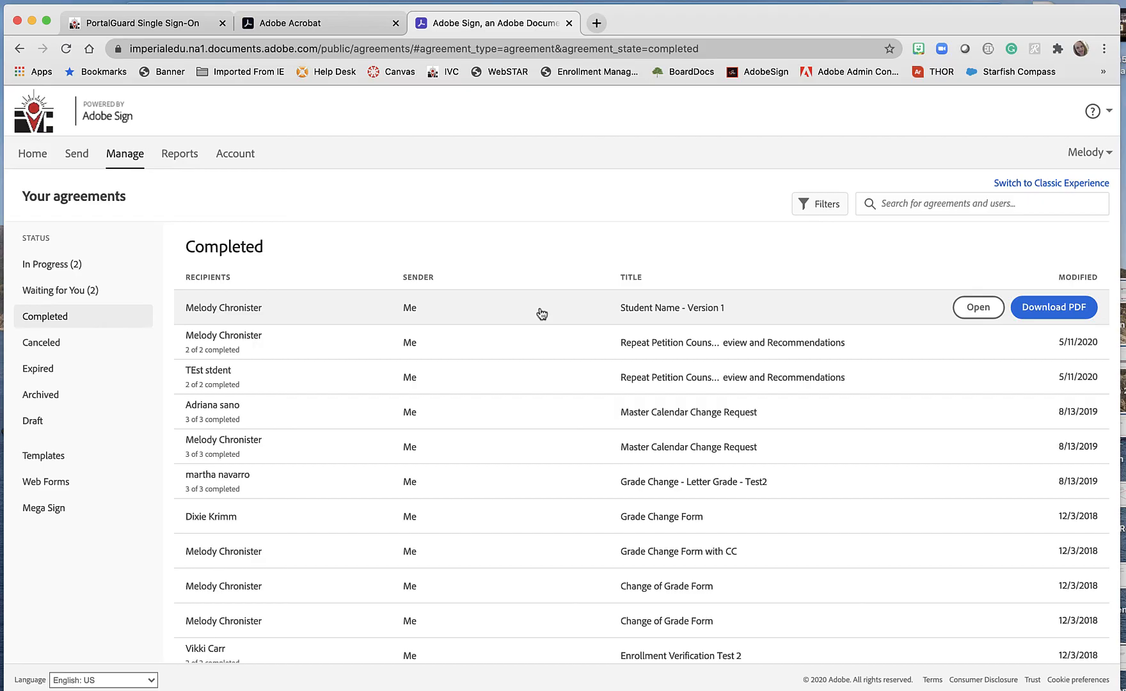
pyautogui.moveTo(542, 314)
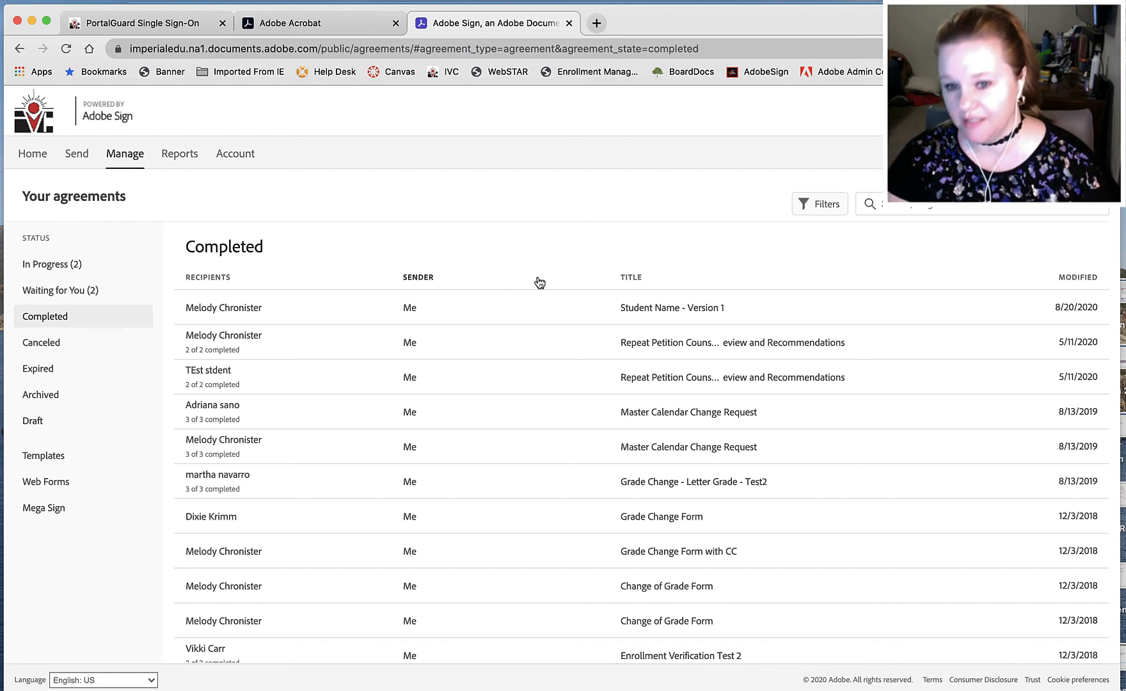
pyautogui.moveTo(544, 274)
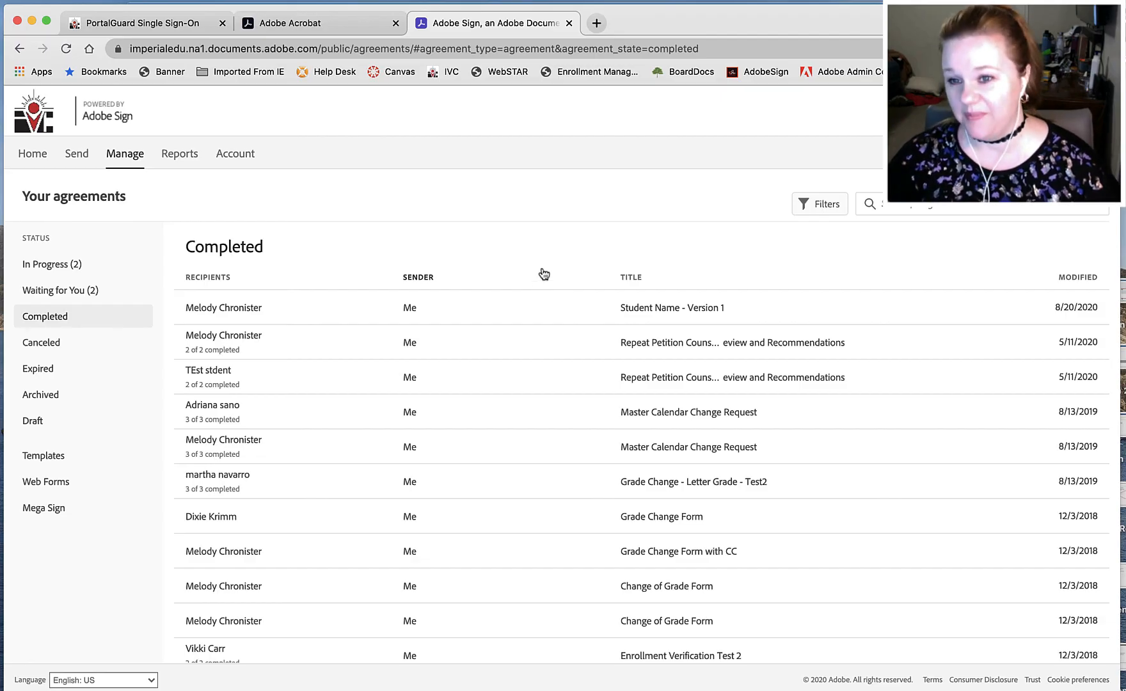